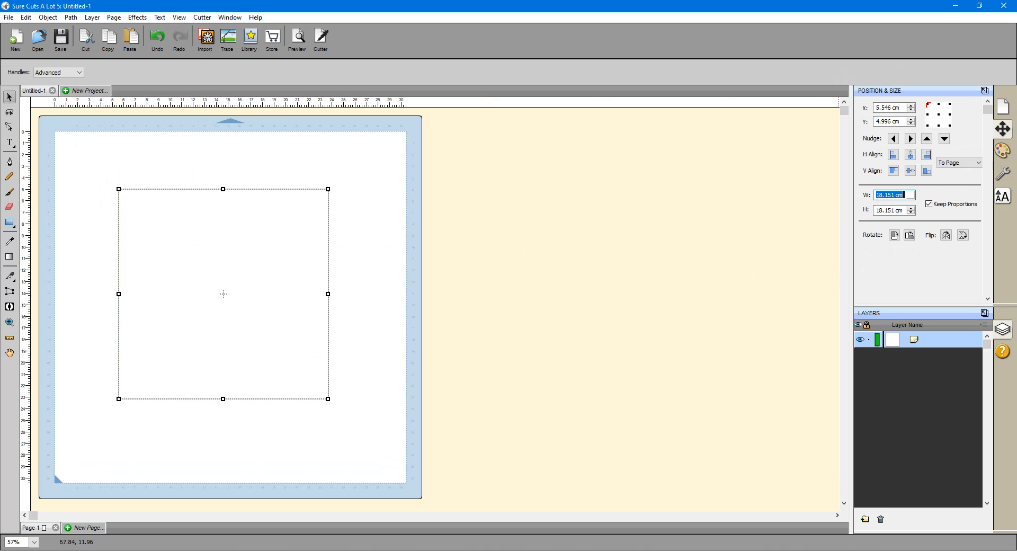
- Resize the square to 15 × 15 cm with proportions kept, then bring up the effects list
{"action": "type", "text": "15."}
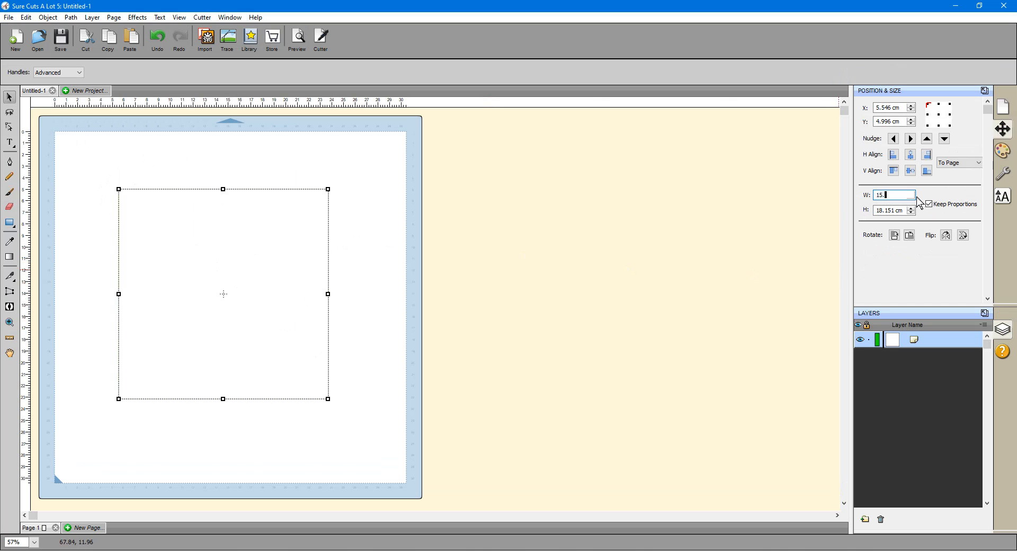
{"action": "left_click", "coordinate": [311, 334]}
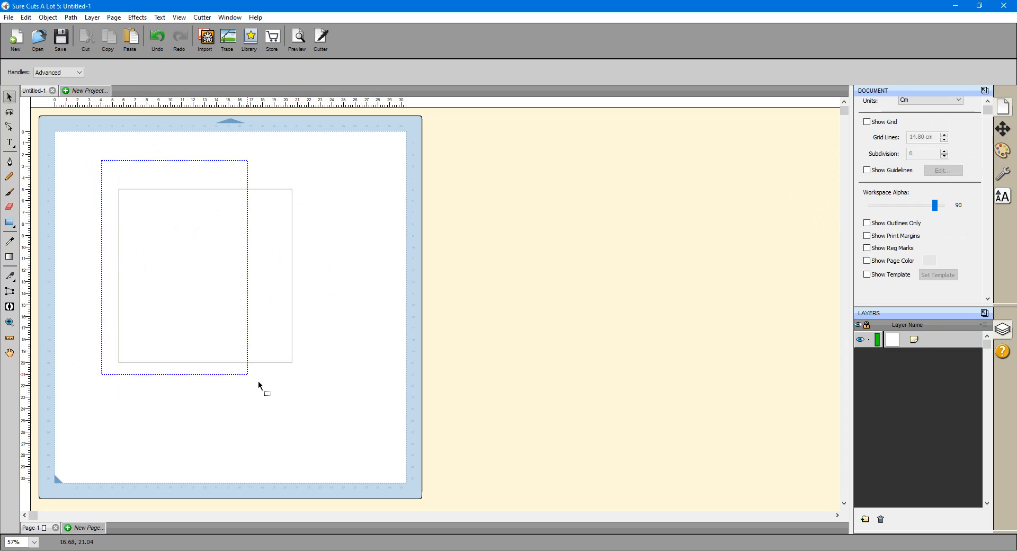
{"action": "left_click", "coordinate": [136, 18]}
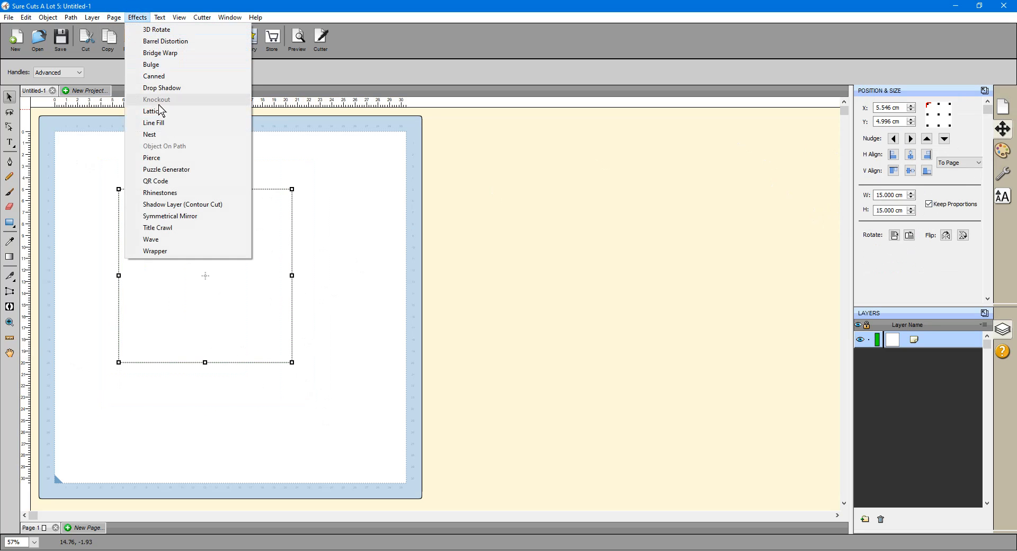
- Start a Lattice effect on the square with 0.1 cm line width and horizontal lines only
{"action": "left_click", "coordinate": [152, 111]}
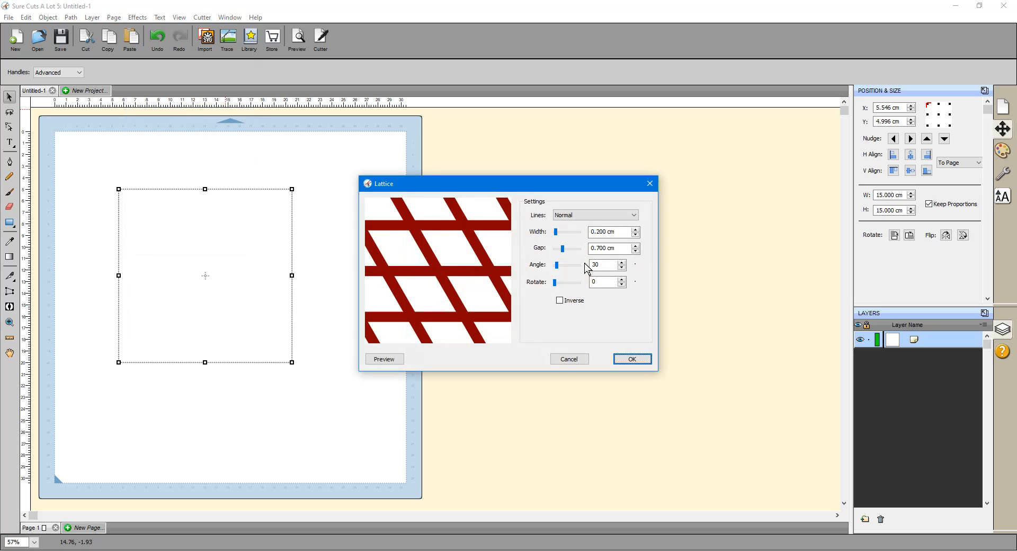
{"action": "triple_click", "coordinate": [611, 232]}
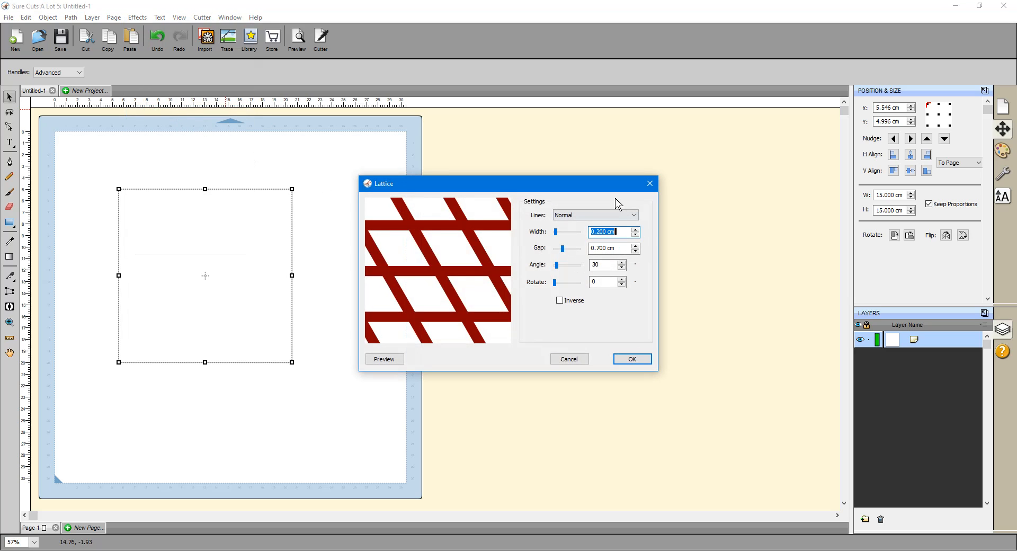
{"action": "type", "text": "0.1"}
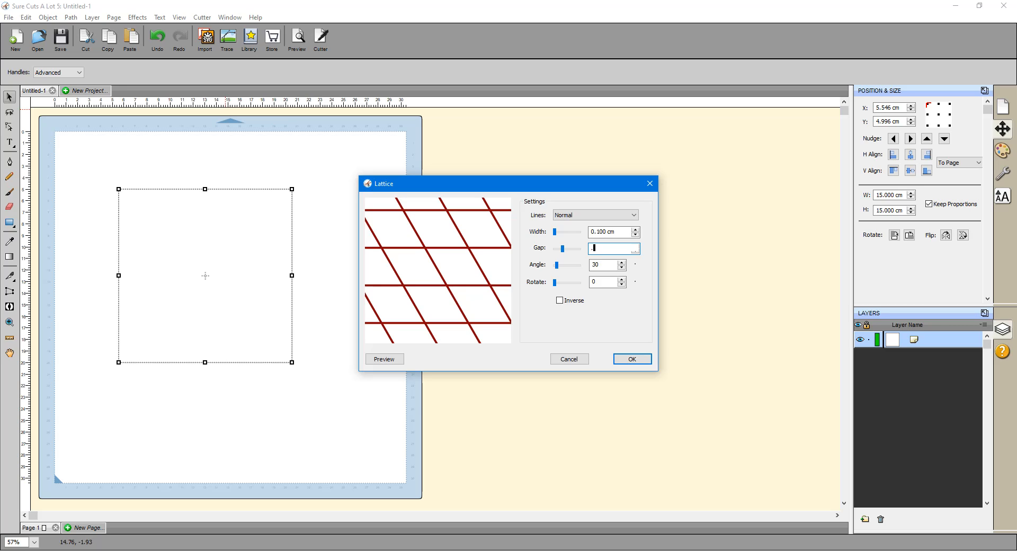
{"action": "type", "text": ".0"}
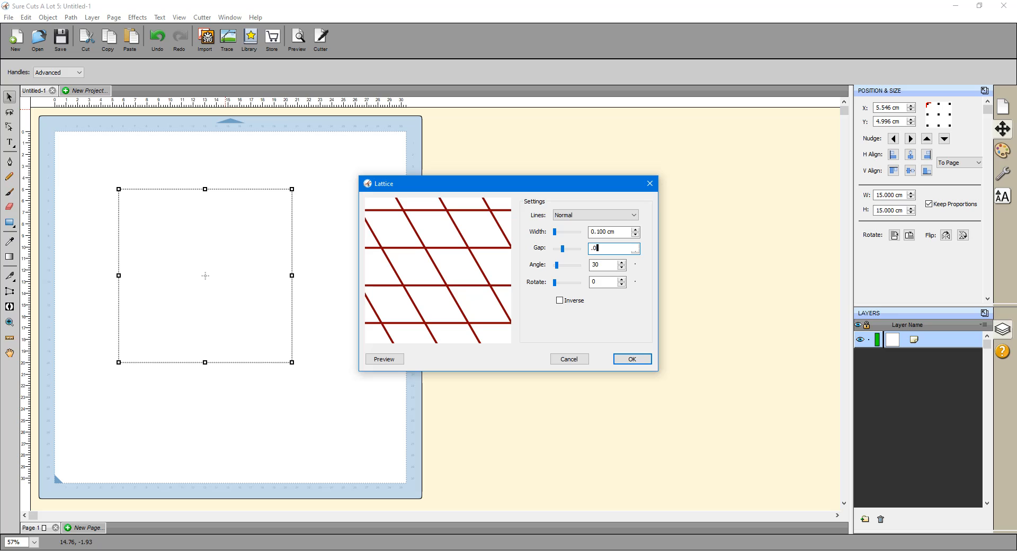
{"action": "type", "text": "50 cm"}
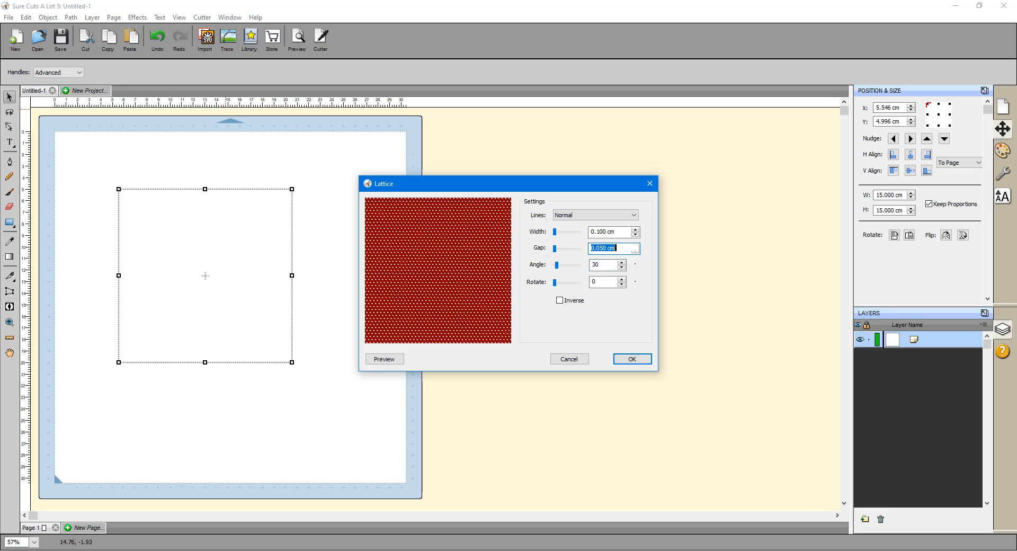
{"action": "type", "text": "0.1"}
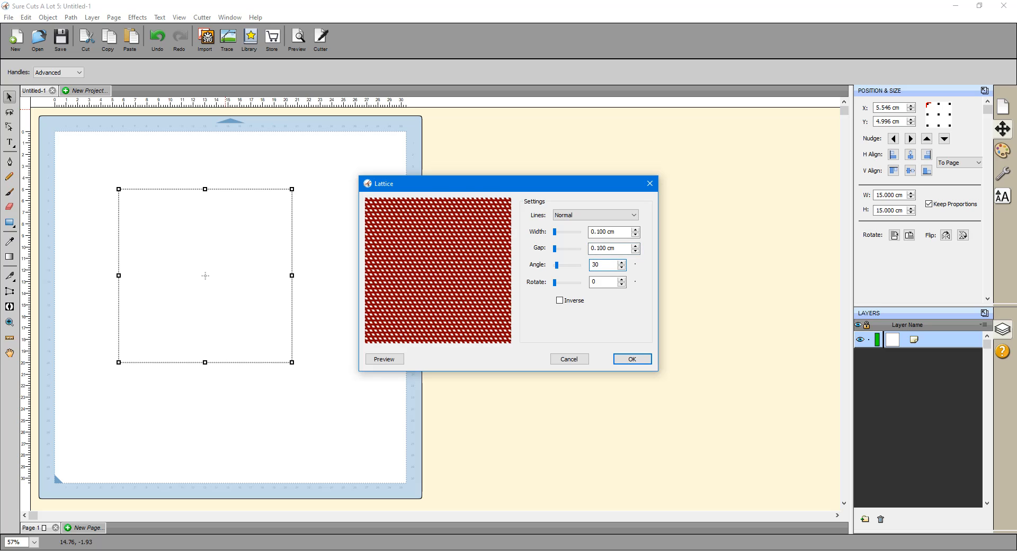
{"action": "left_click", "coordinate": [594, 215]}
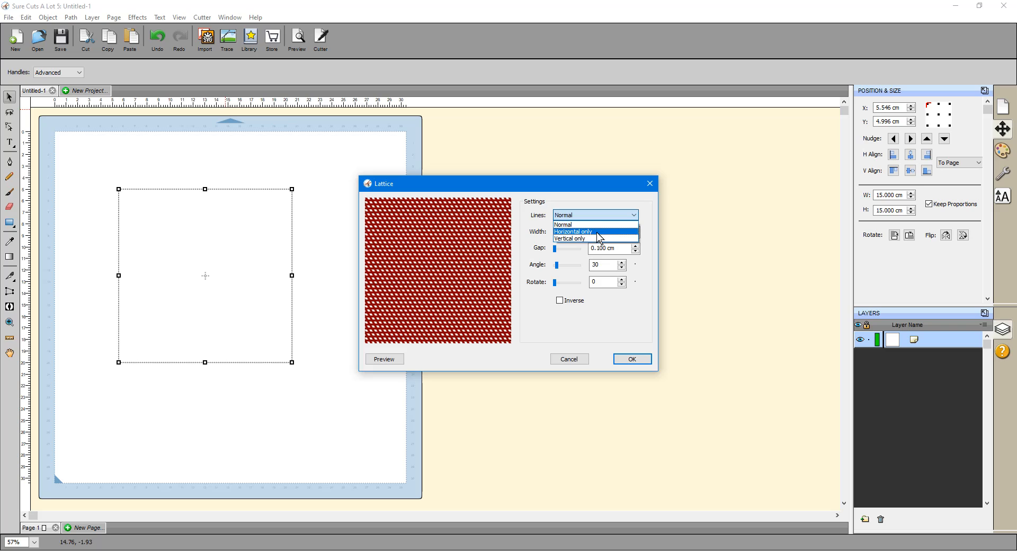
{"action": "left_click", "coordinate": [571, 232]}
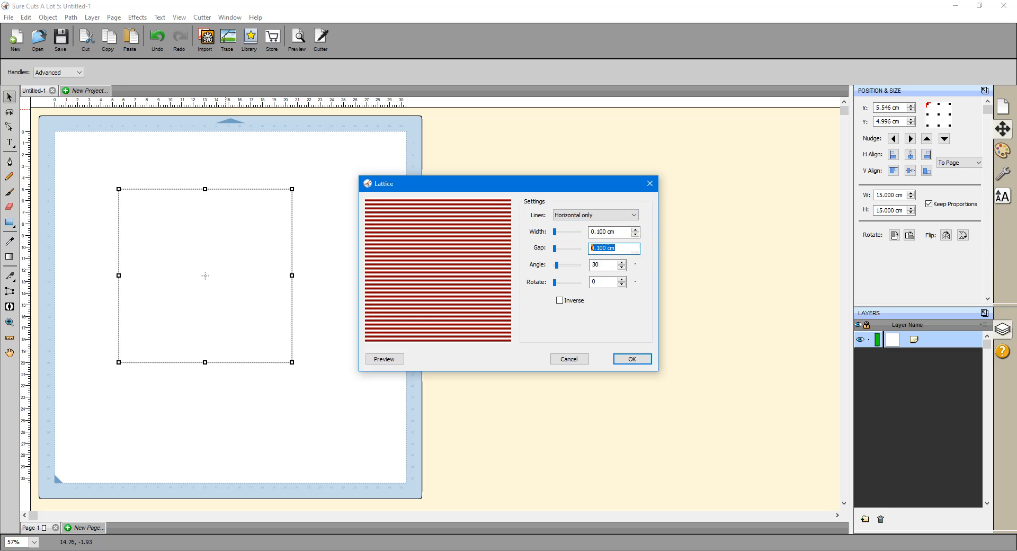
- Set the lattice gap to 0.05 cm with the lines rotated 45° and apply the diagonal fill
{"action": "type", "text": "0.5"}
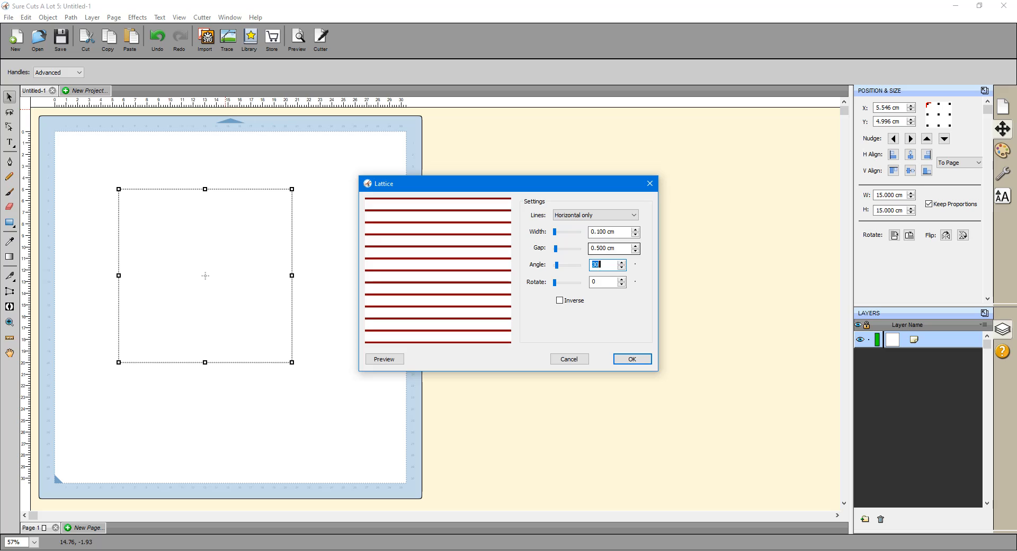
{"action": "left_click", "coordinate": [611, 248]}
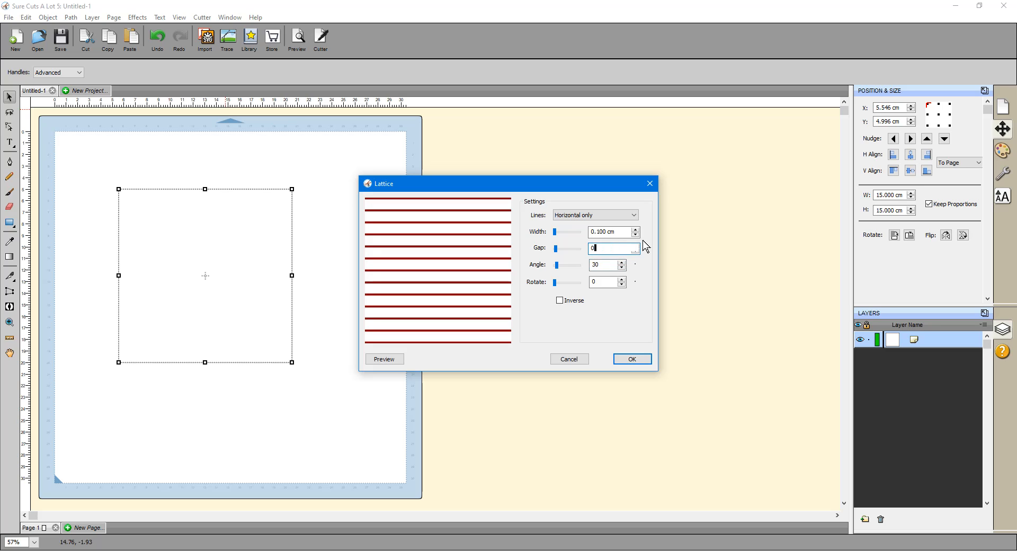
{"action": "type", "text": "0.05"}
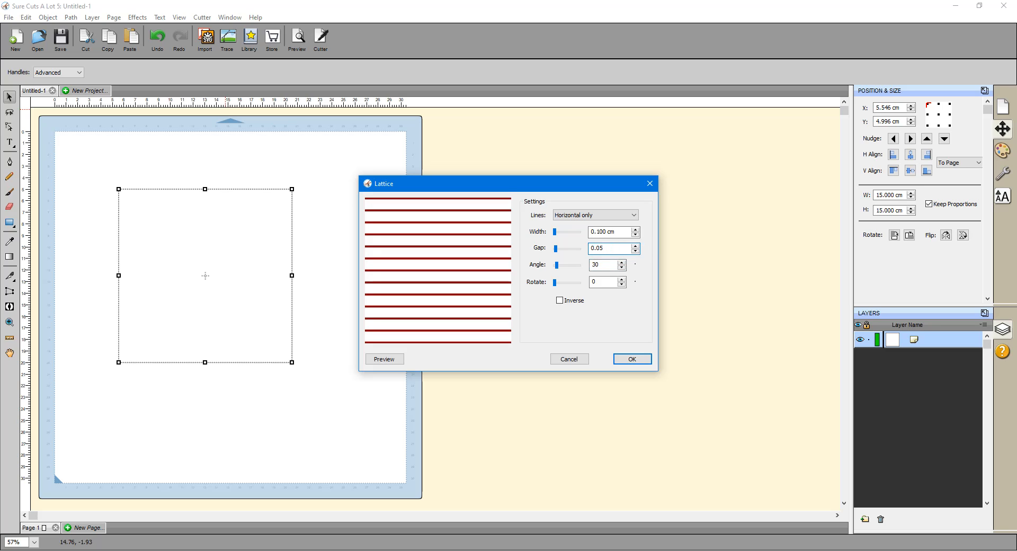
{"action": "left_click", "coordinate": [384, 359]}
{"action": "type", "text": "210"}
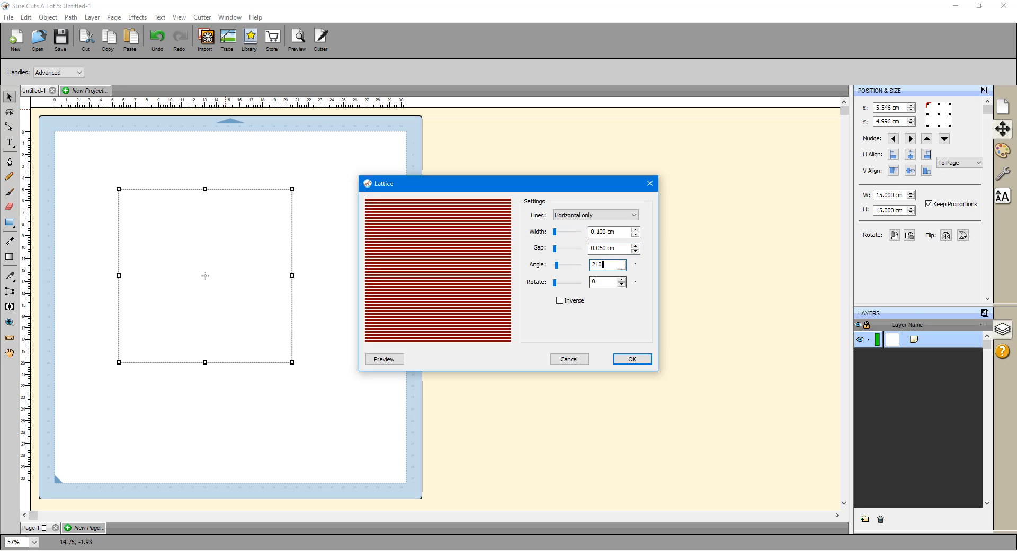
{"action": "left_click", "coordinate": [603, 281]}
{"action": "type", "text": "45"}
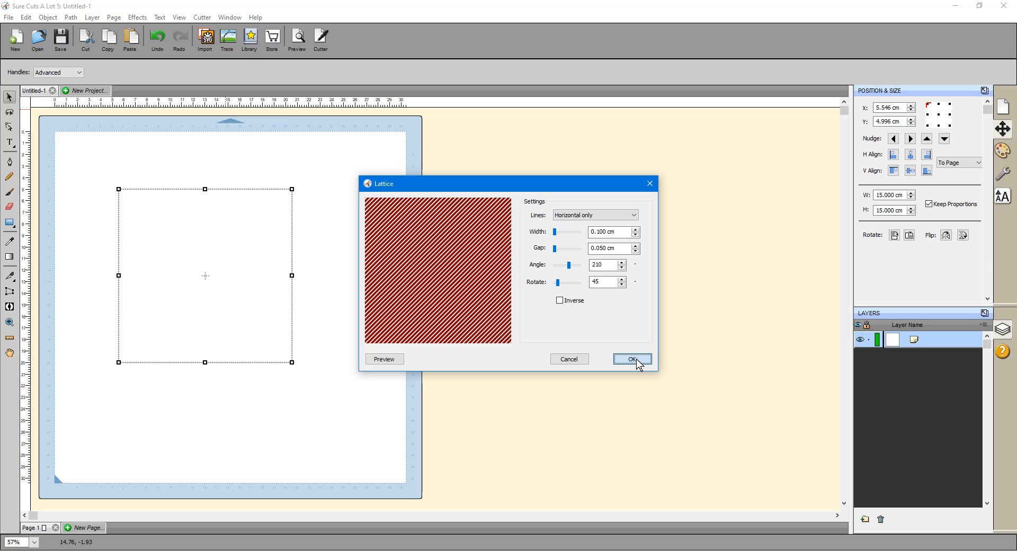
{"action": "left_click", "coordinate": [631, 359]}
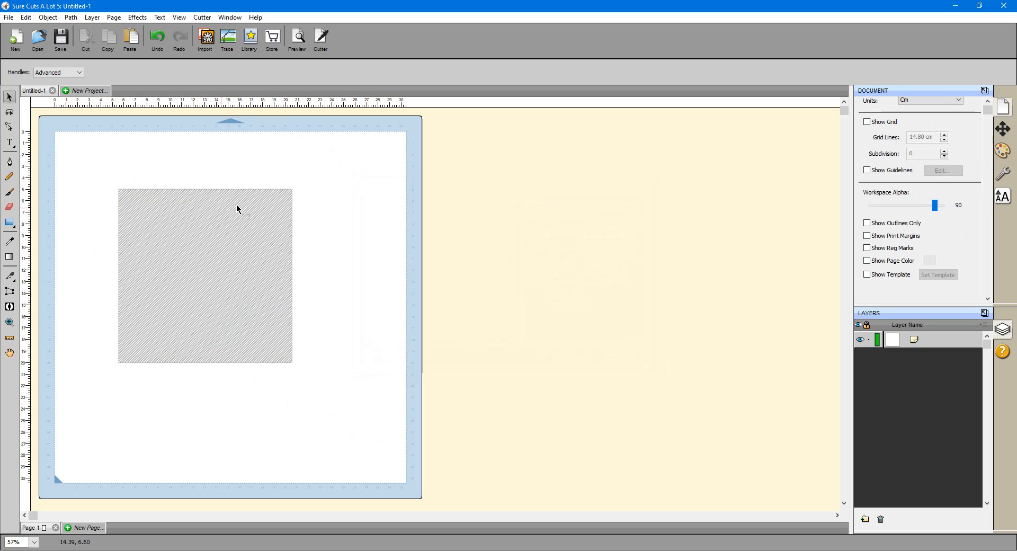
- Save the hatched square to the desktop as a Design Space compatible SVG named crosshatch
{"action": "left_click", "coordinate": [9, 17]}
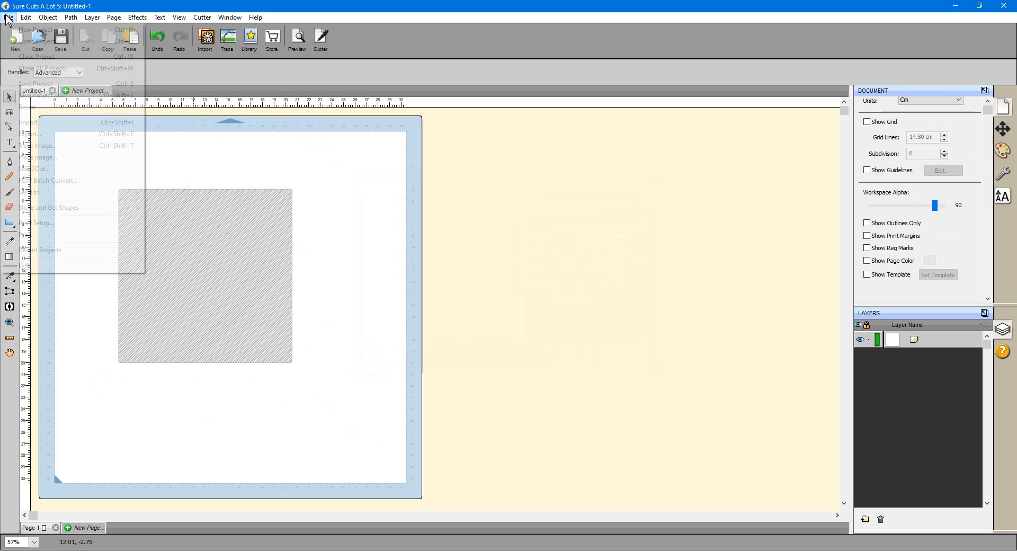
{"action": "left_click", "coordinate": [39, 84]}
{"action": "type", "text": "crosshatch"}
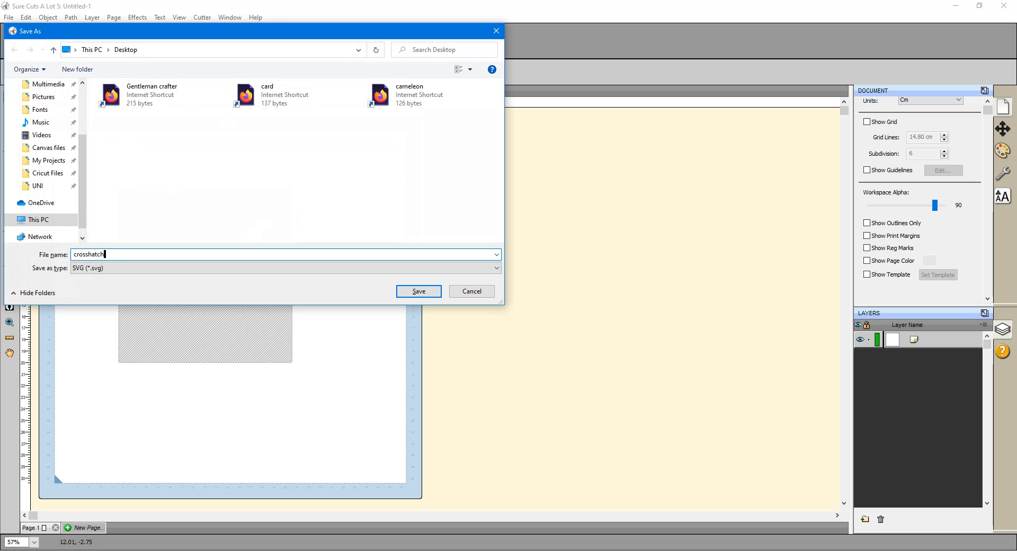
{"action": "left_click", "coordinate": [417, 291]}
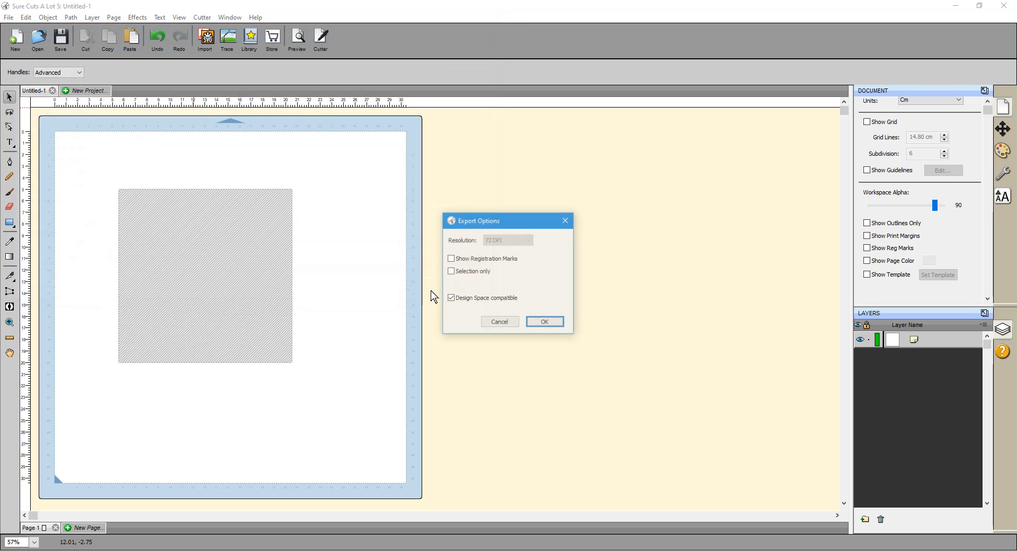
{"action": "left_click", "coordinate": [543, 321]}
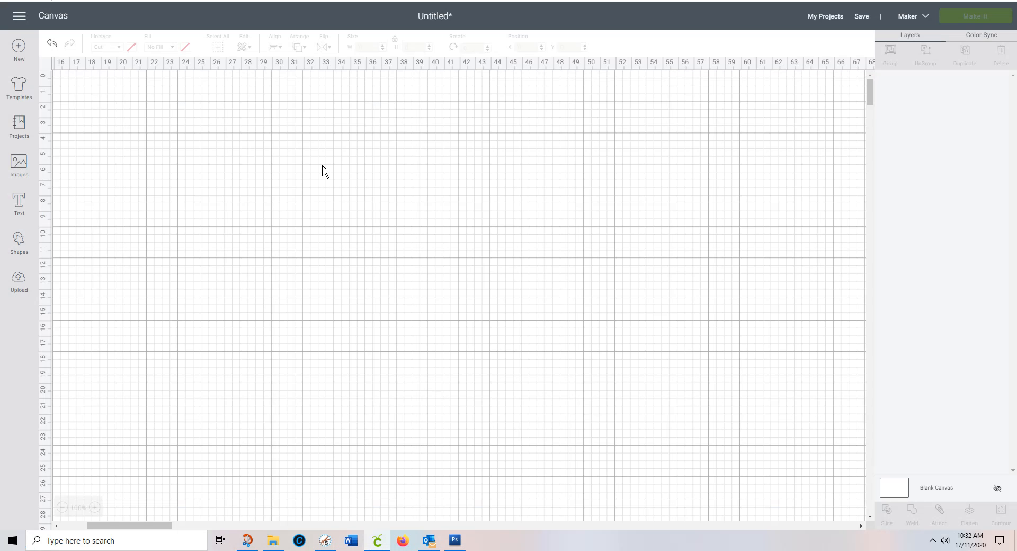
{"action": "mouse_move", "coordinate": [20, 241]}
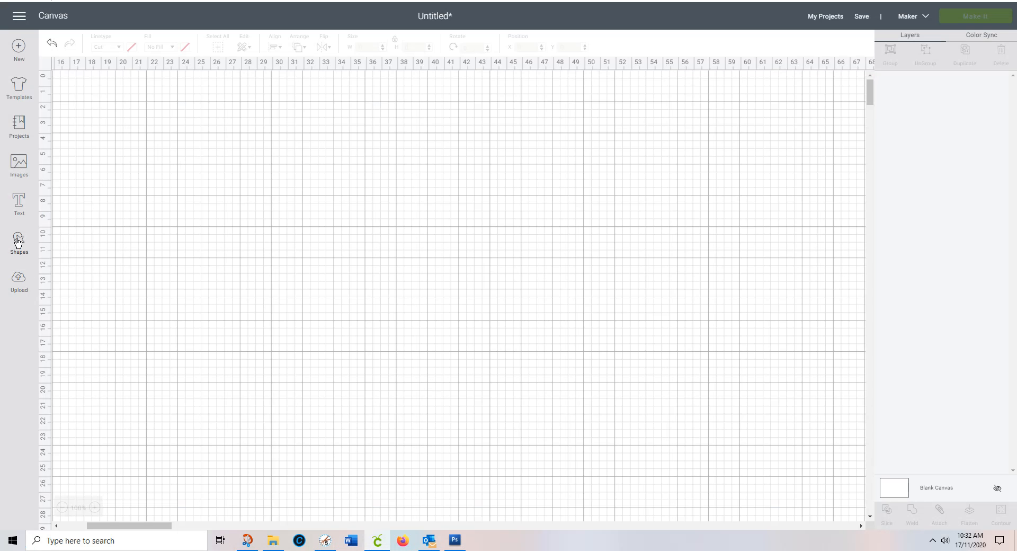
- Upload the crosshatch SVG from the desktop and save it to the uploaded images
{"action": "left_click", "coordinate": [20, 281]}
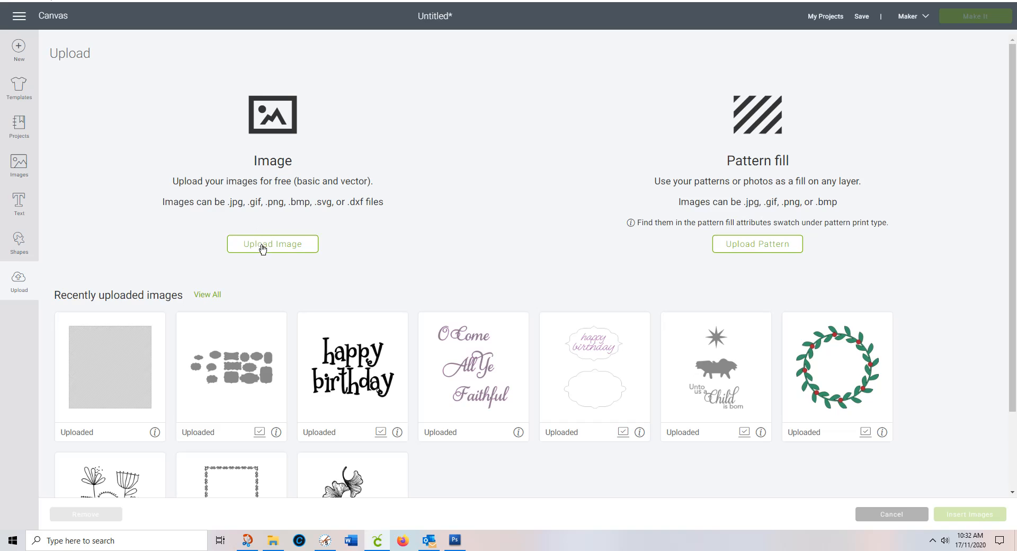
{"action": "left_click", "coordinate": [272, 244]}
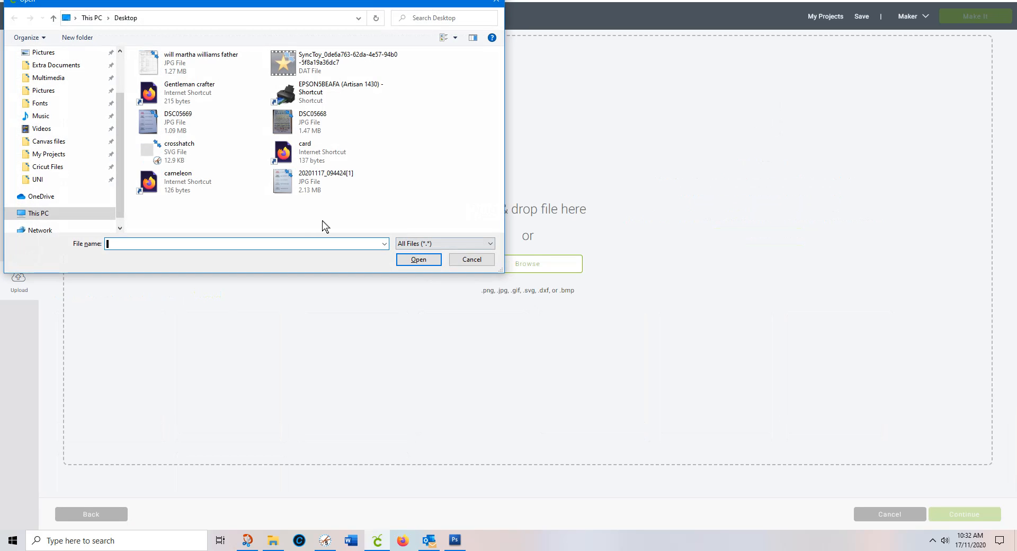
{"action": "left_click", "coordinate": [178, 152]}
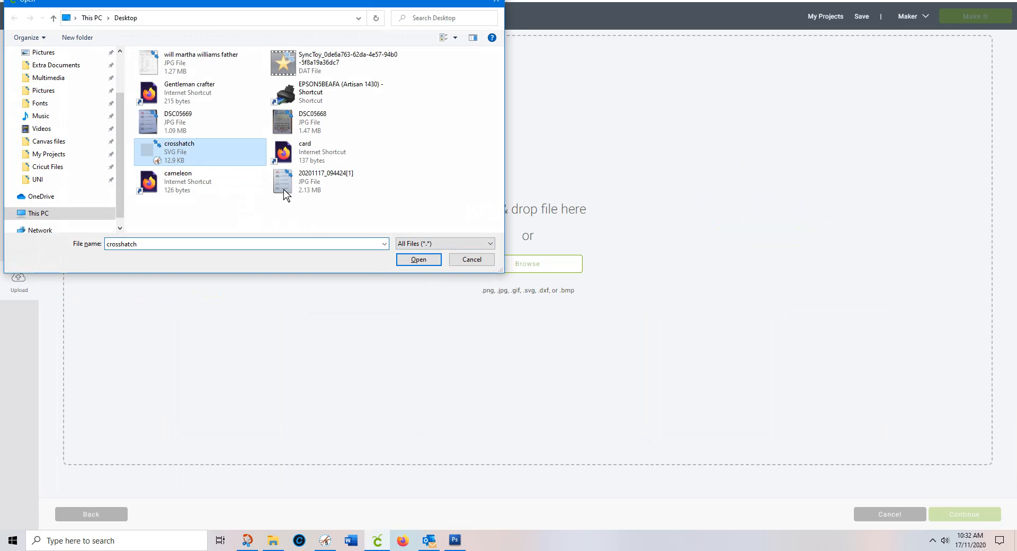
{"action": "left_click", "coordinate": [419, 259]}
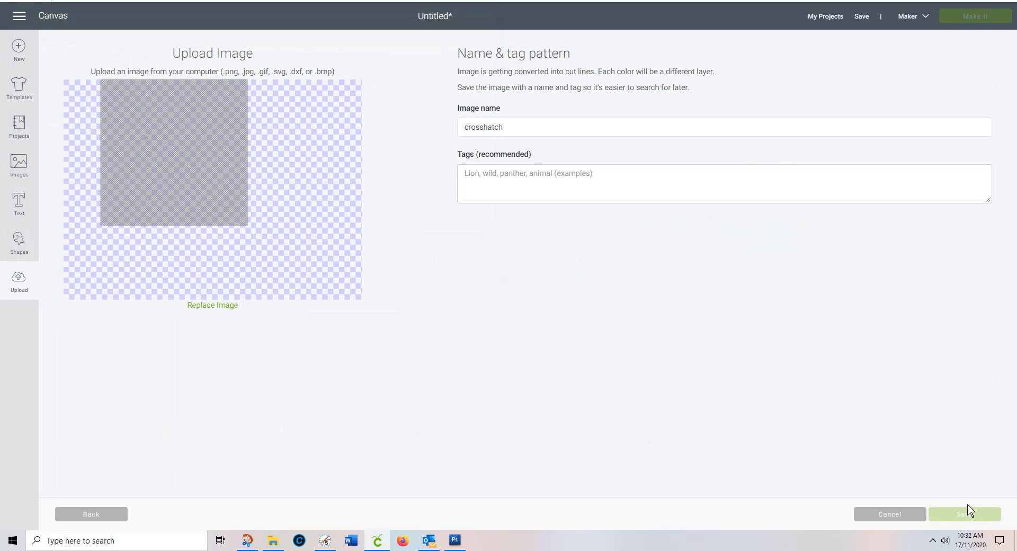
{"action": "left_click", "coordinate": [964, 514]}
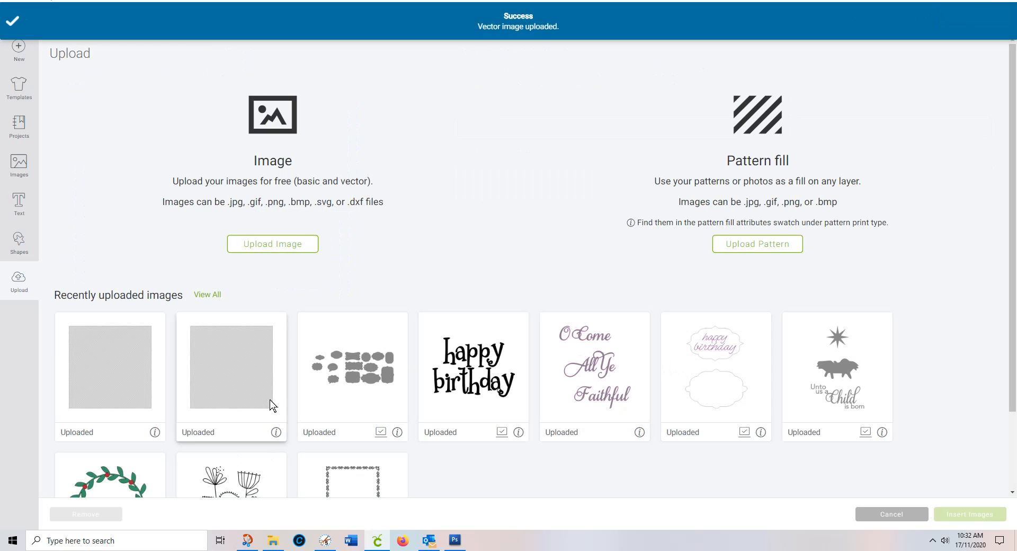
- Insert the uploaded crosshatch square onto the canvas and move it toward the right
{"action": "left_click", "coordinate": [109, 368]}
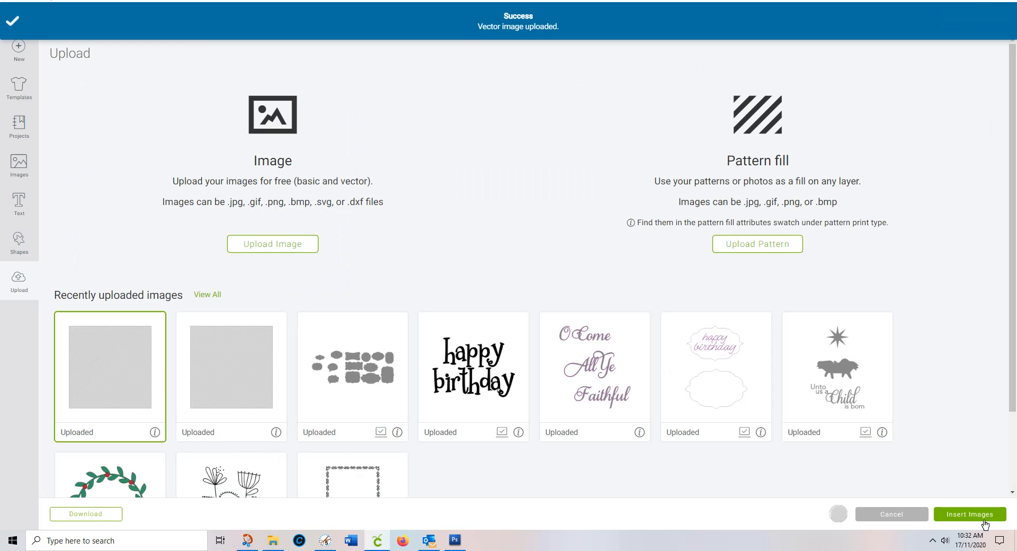
{"action": "left_click", "coordinate": [970, 514]}
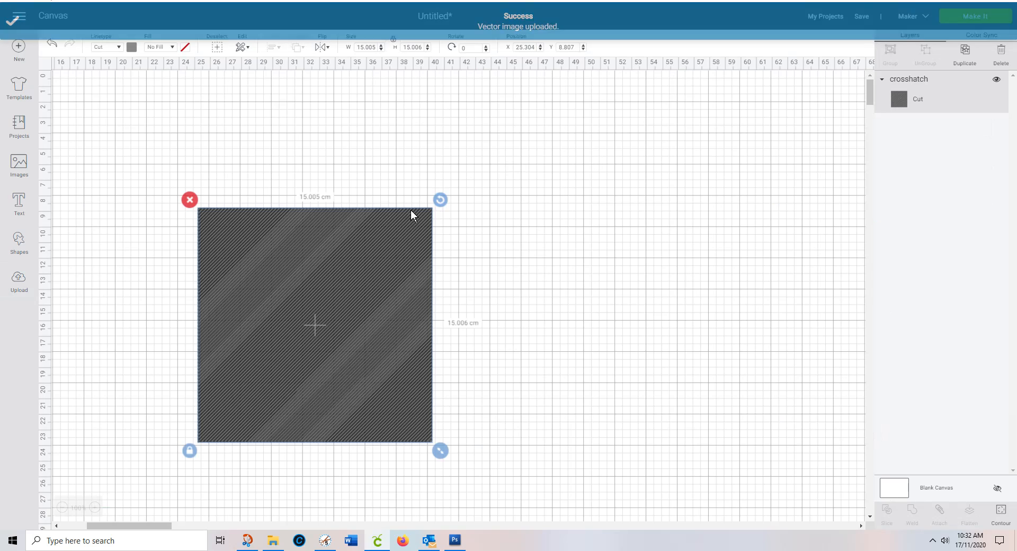
{"action": "left_click_drag", "start_coordinate": [315, 324], "coordinate": [709, 278]}
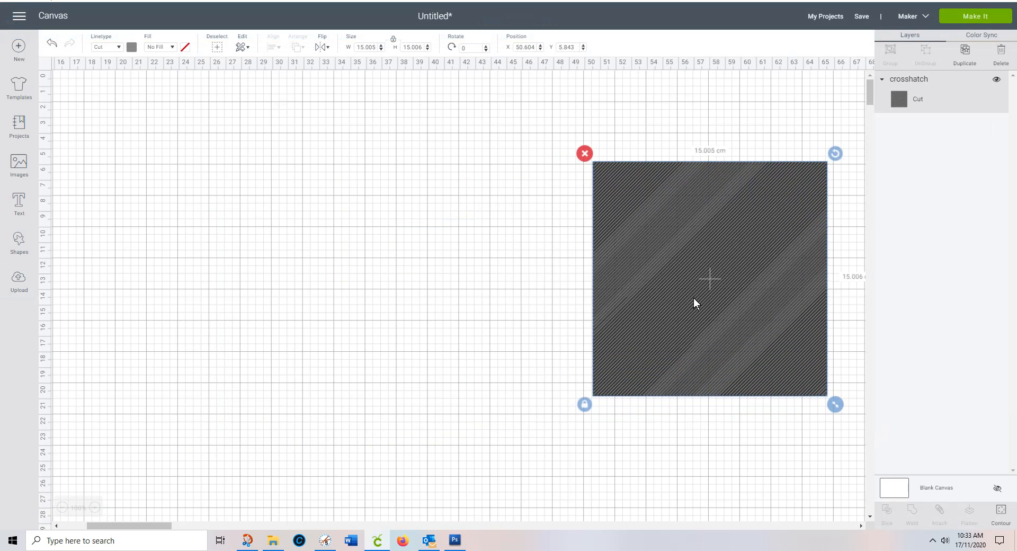
{"action": "mouse_move", "coordinate": [128, 270]}
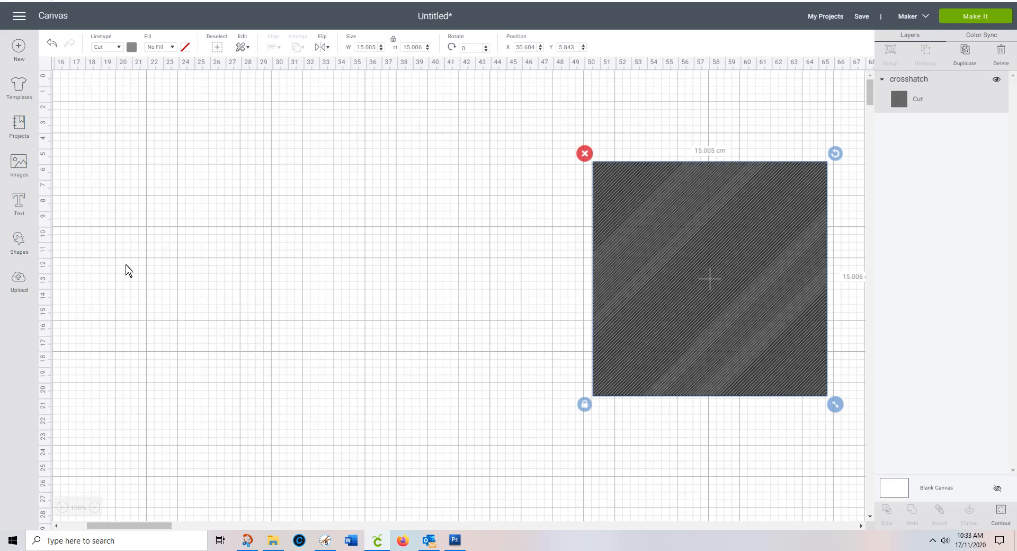
{"action": "left_click", "coordinate": [19, 204]}
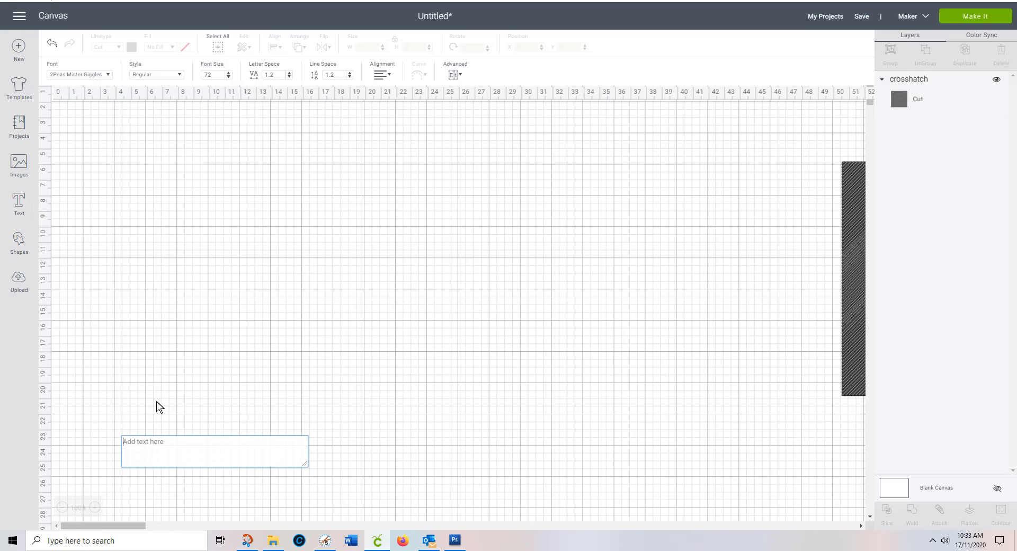
- Write two-line 'happy birthday' text, tighten its spacing, and move the crosshatch square beside it
{"action": "type", "text": "happy"}
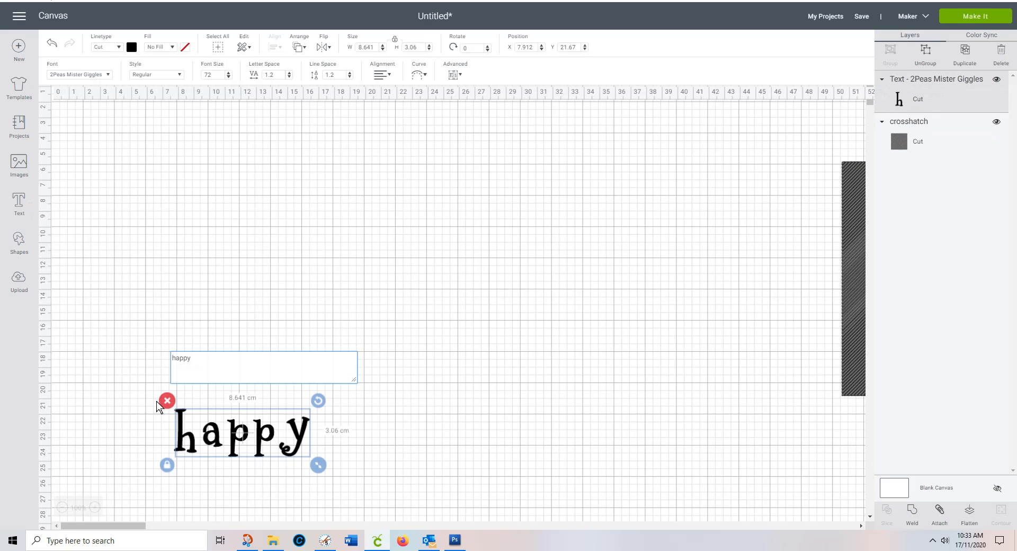
{"action": "type", "text": "b"}
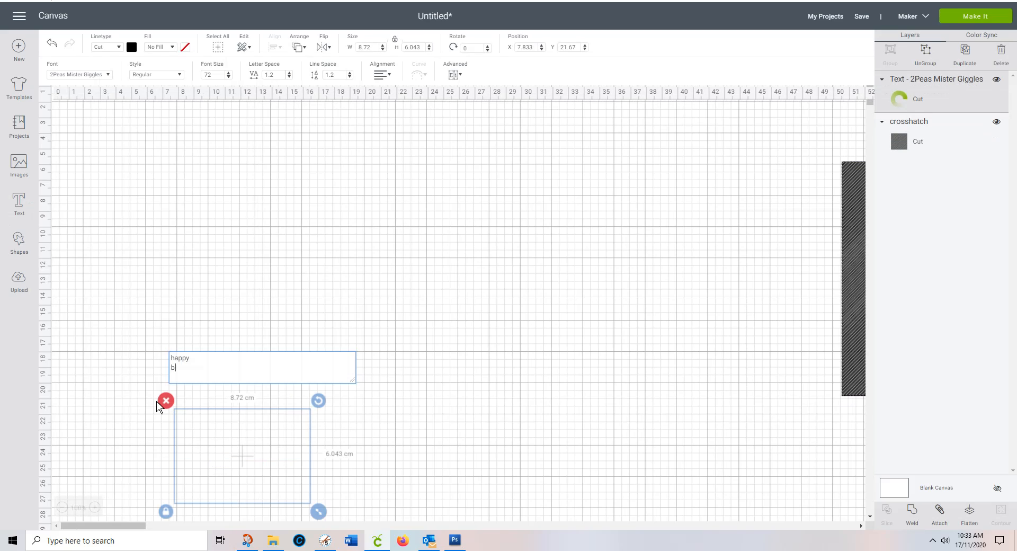
{"action": "type", "text": "irthday"}
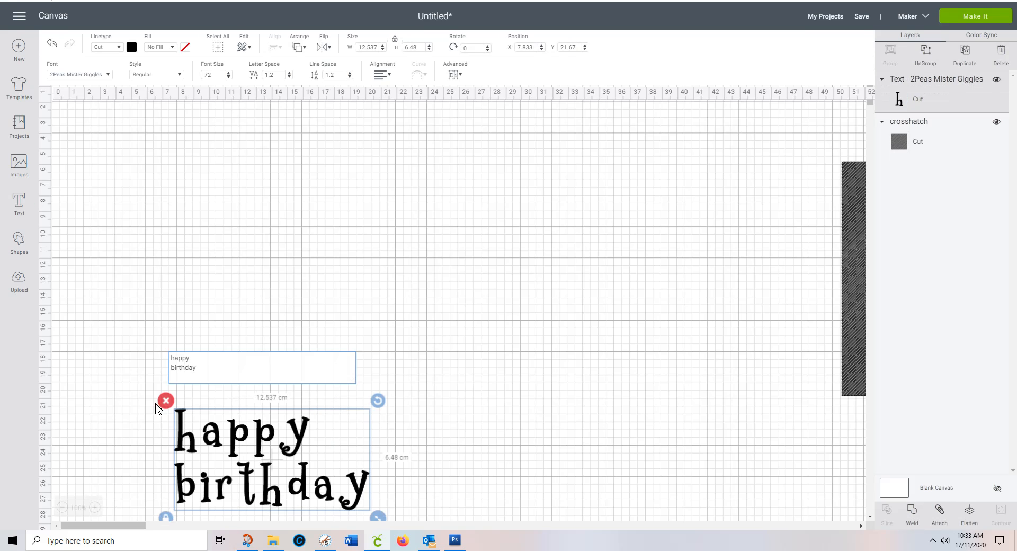
{"action": "left_click", "coordinate": [318, 455]}
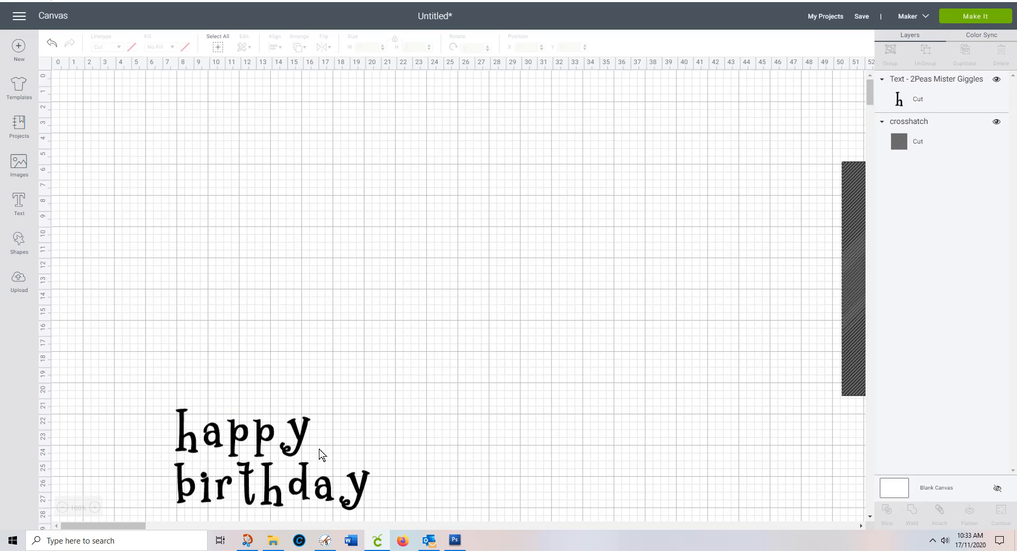
{"action": "left_click", "coordinate": [266, 455]}
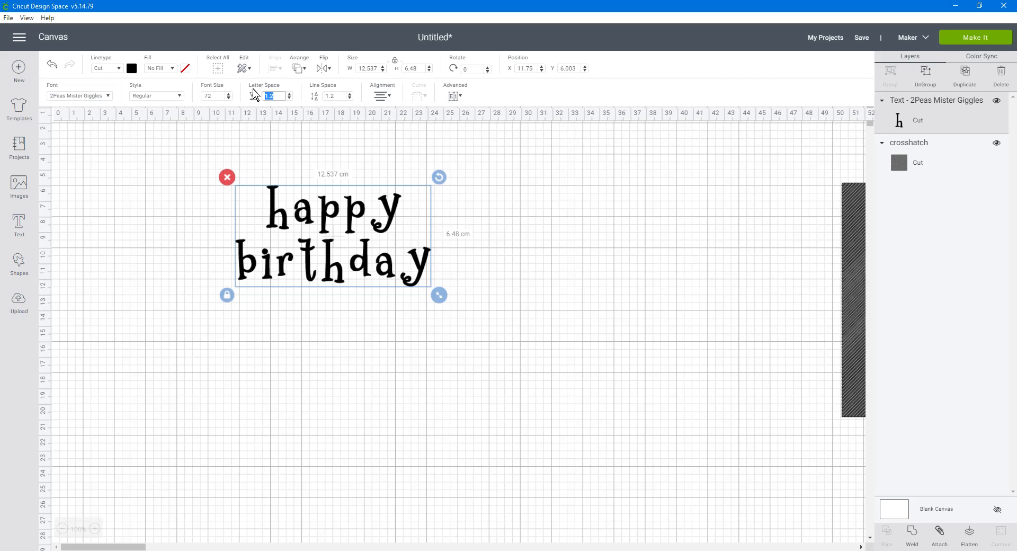
{"action": "mouse_move", "coordinate": [226, 91]}
{"action": "type", "text": "-3"}
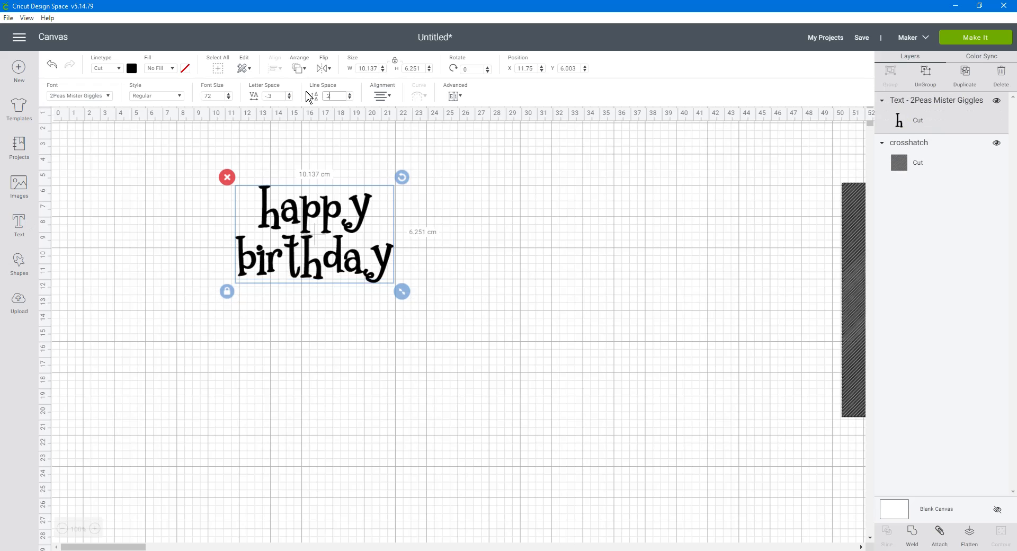
{"action": "left_click_drag", "start_coordinate": [315, 233], "coordinate": [236, 230]}
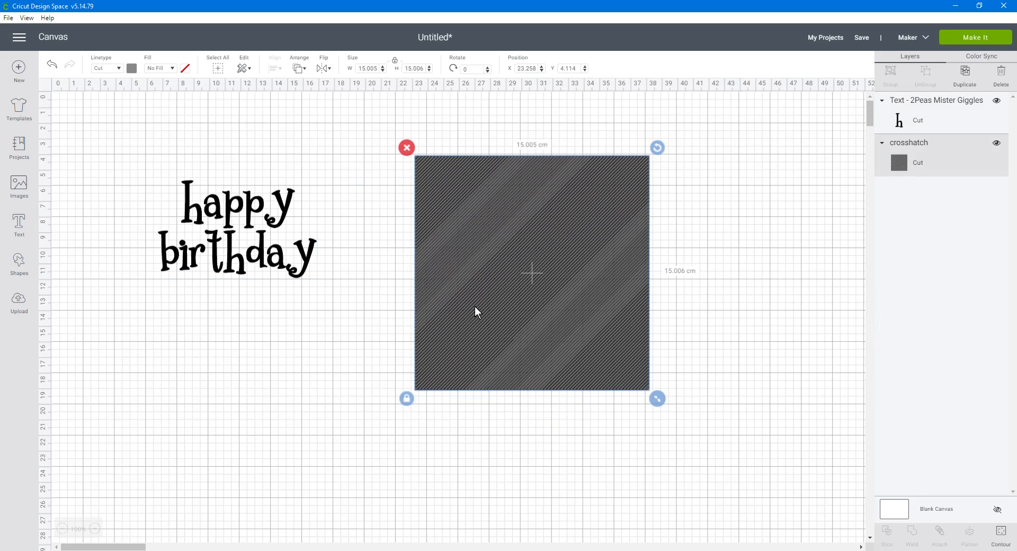
{"action": "mouse_move", "coordinate": [282, 265]}
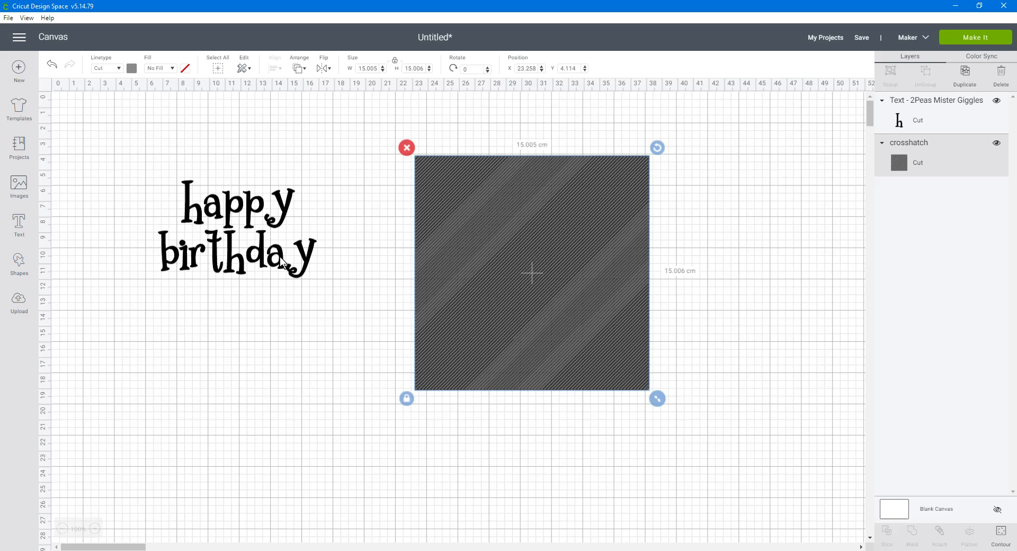
{"action": "mouse_move", "coordinate": [256, 247]}
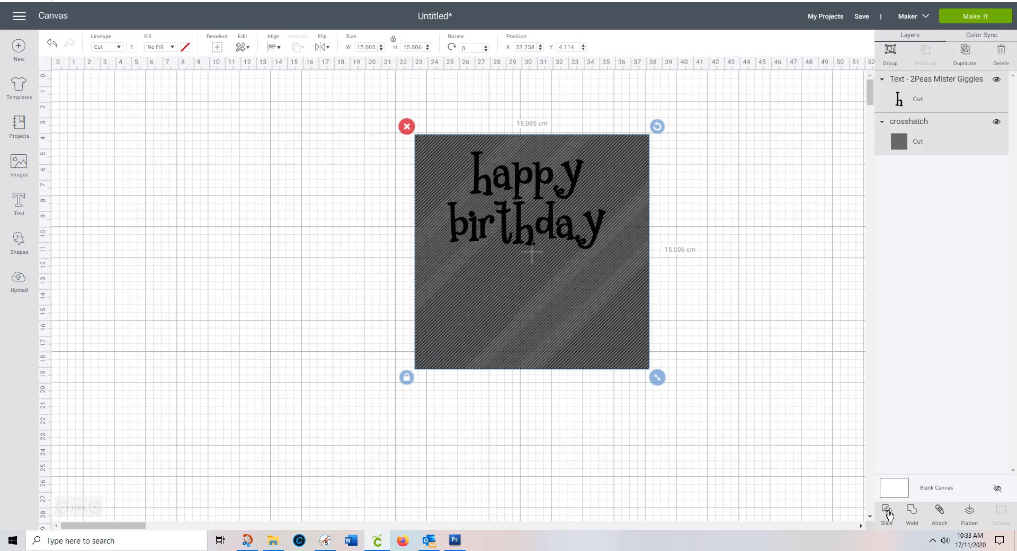
- Slice the happy birthday text out of the crosshatch square to get line-filled letters
{"action": "left_click", "coordinate": [886, 513]}
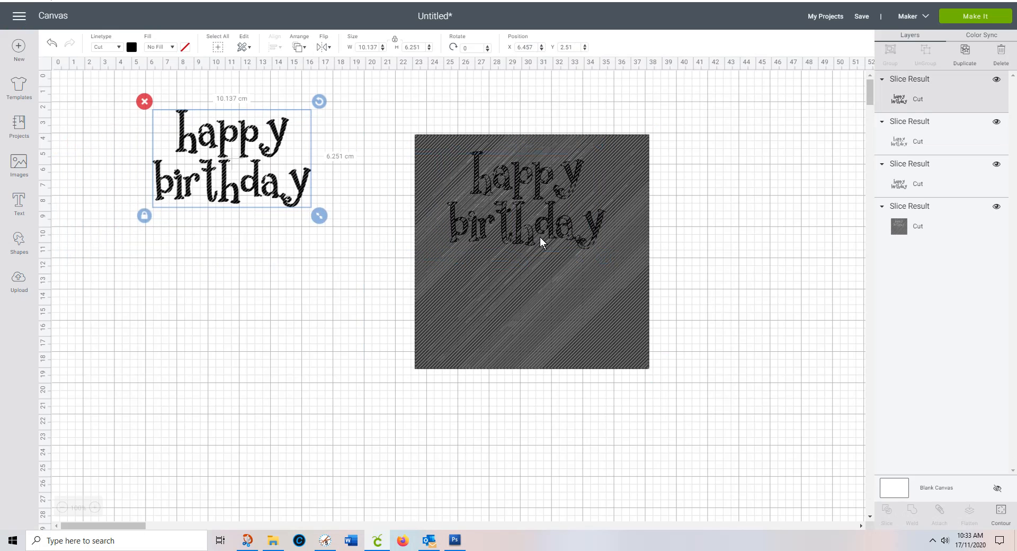
- Pull the slice results apart and delete the fragmented leftover piece
{"action": "left_click_drag", "start_coordinate": [230, 156], "coordinate": [217, 325]}
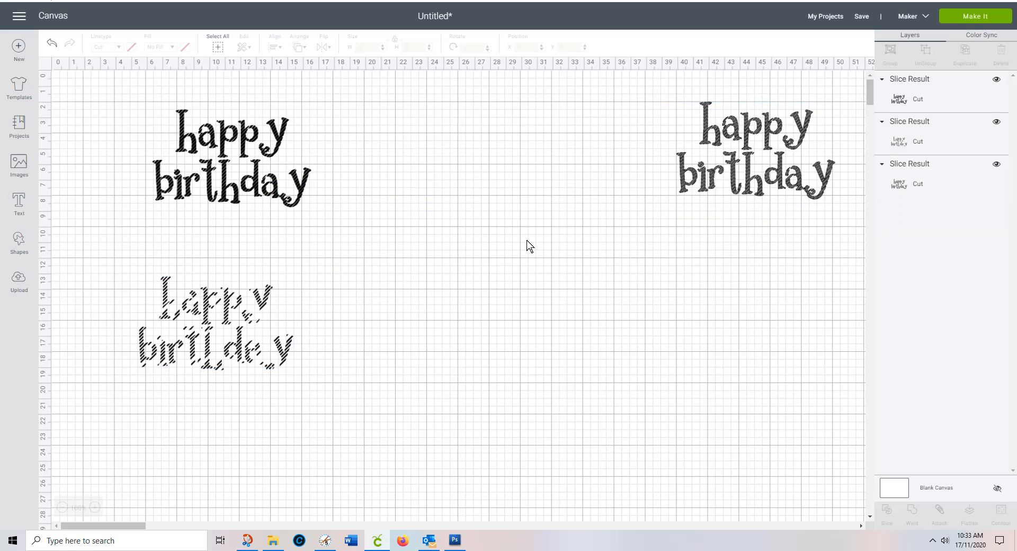
{"action": "left_click_drag", "start_coordinate": [753, 159], "coordinate": [392, 159]}
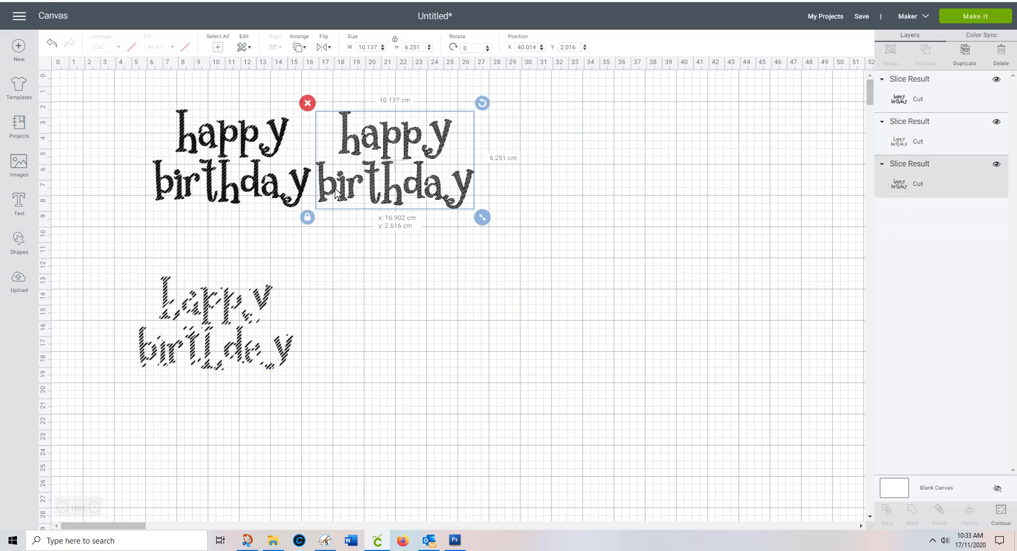
{"action": "left_click", "coordinate": [399, 416]}
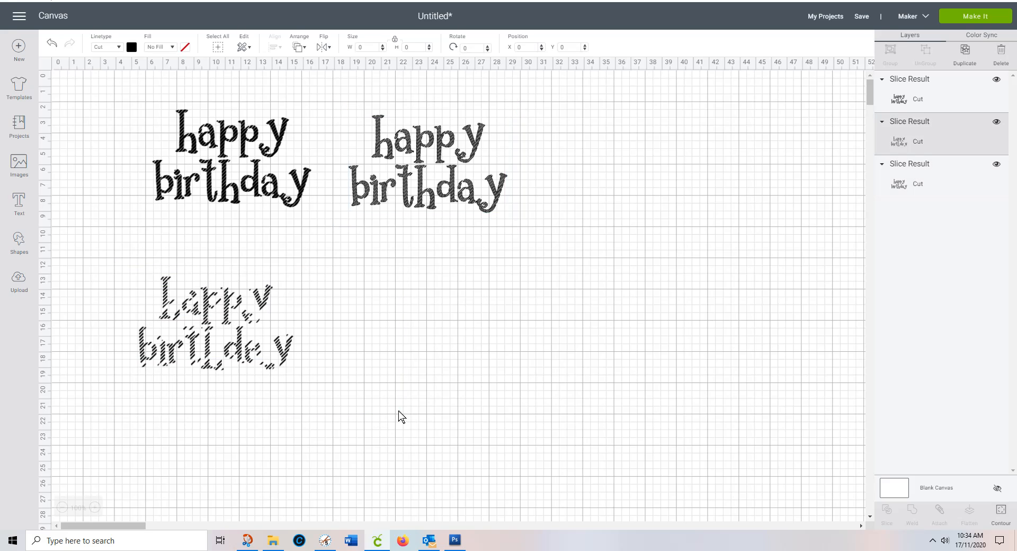
{"action": "left_click", "coordinate": [1000, 54]}
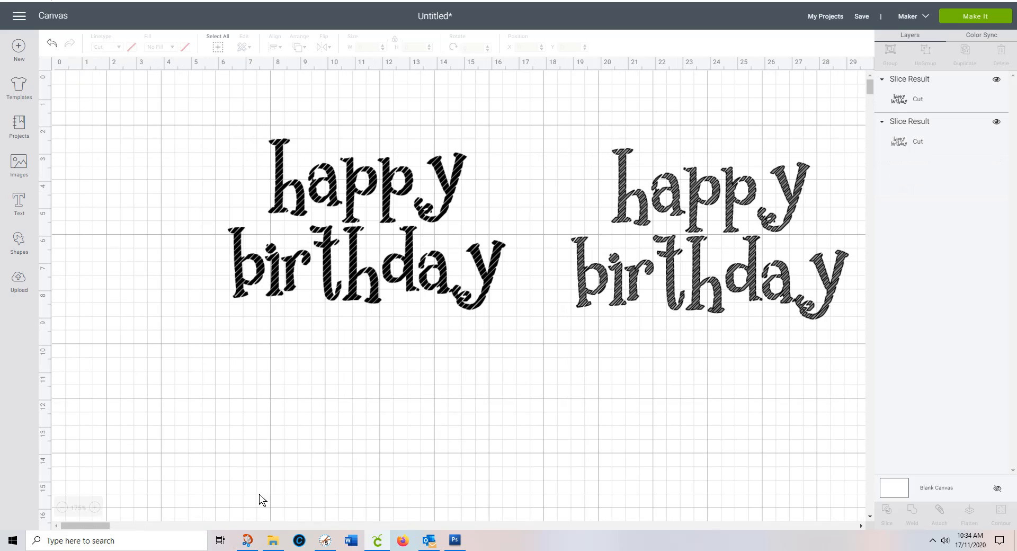
{"action": "mouse_move", "coordinate": [502, 360]}
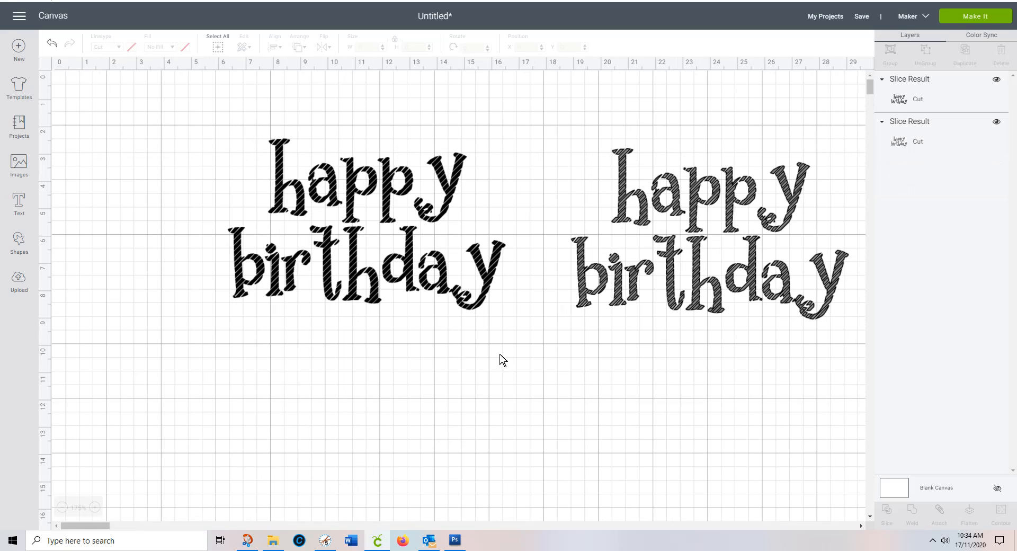
{"action": "mouse_move", "coordinate": [595, 345]}
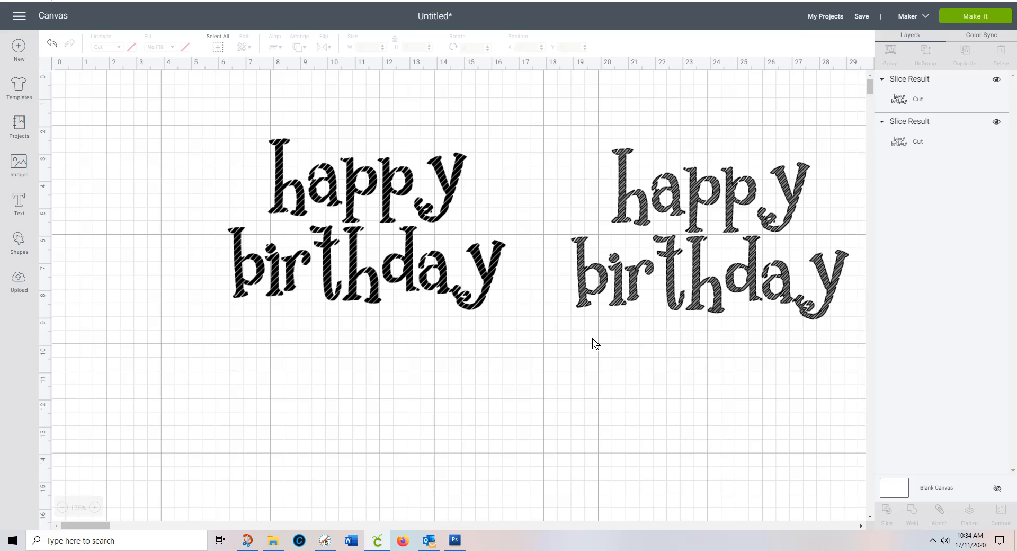
{"action": "mouse_move", "coordinate": [248, 305]}
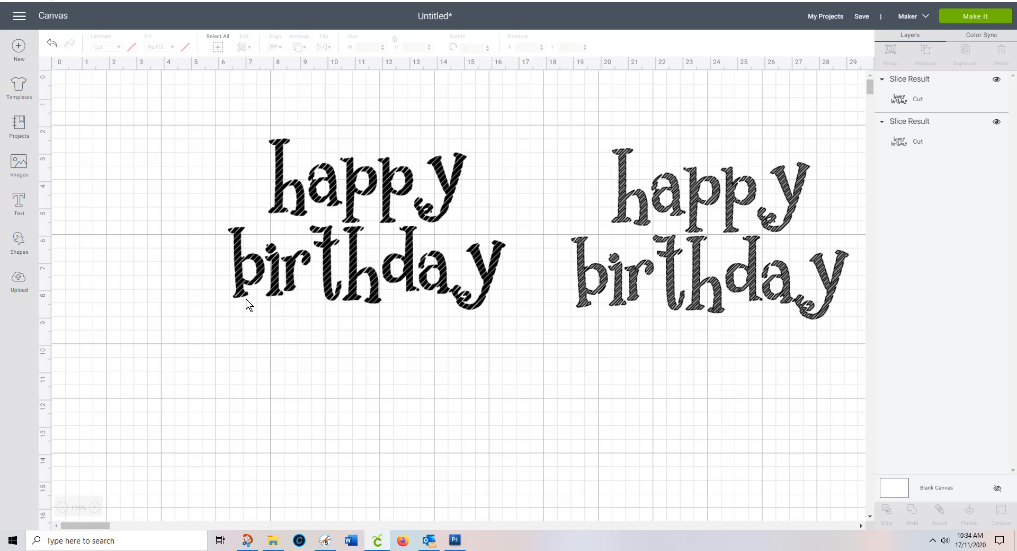
{"action": "mouse_move", "coordinate": [226, 221]}
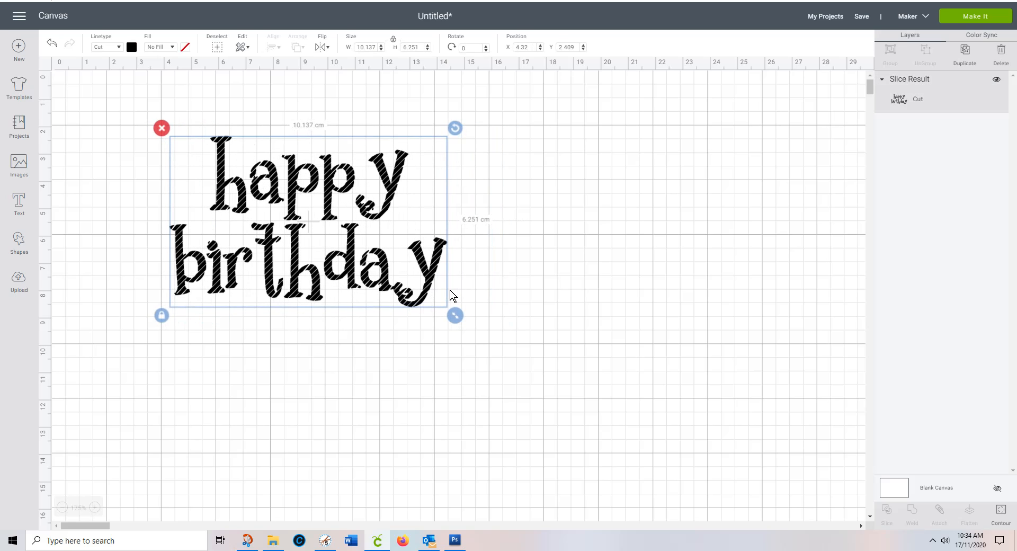
- Move the line-filled happy birthday to the upper right of the canvas
{"action": "left_click_drag", "start_coordinate": [309, 220], "coordinate": [447, 233]}
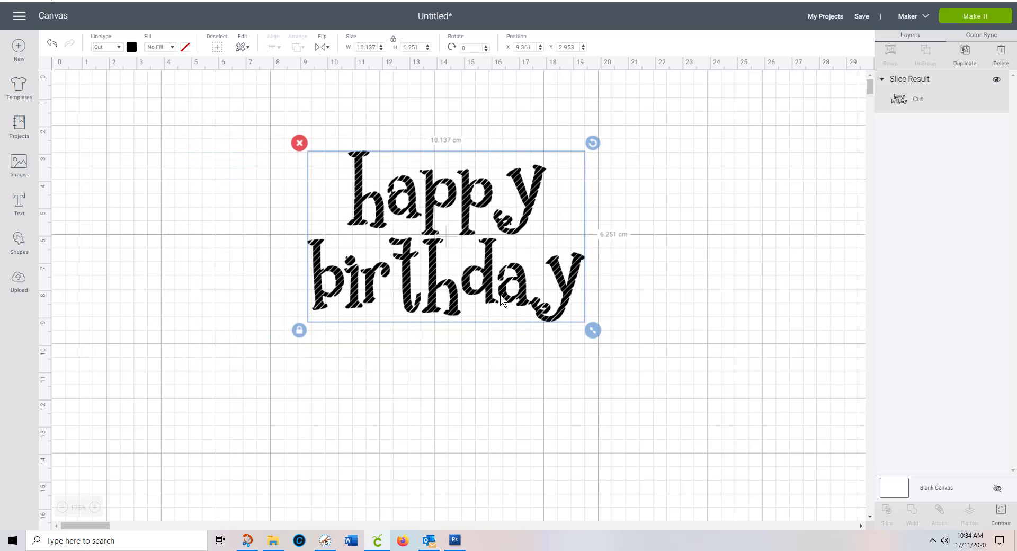
{"action": "left_click_drag", "start_coordinate": [446, 233], "coordinate": [587, 238]}
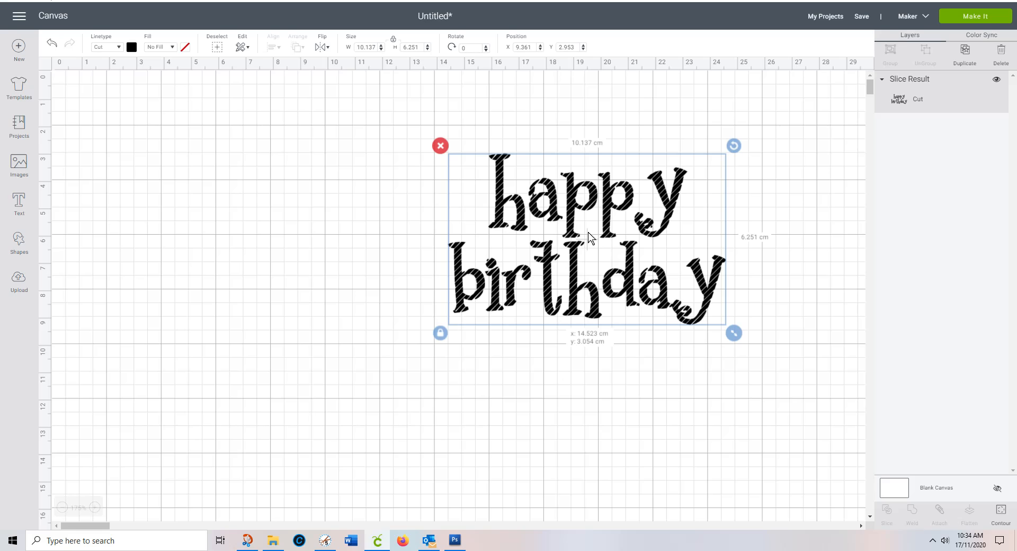
{"action": "left_click_drag", "start_coordinate": [587, 238], "coordinate": [635, 229]}
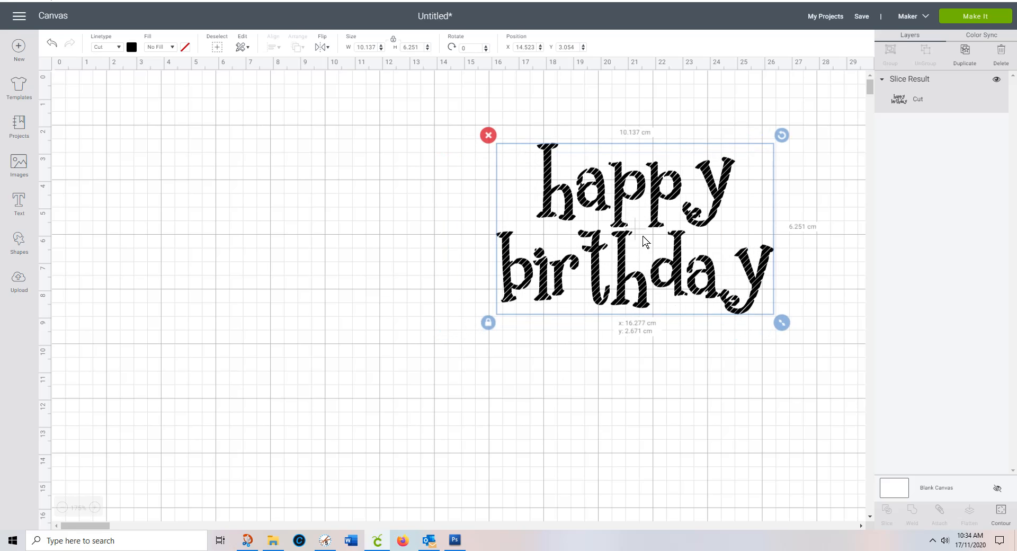
{"action": "left_click", "coordinate": [19, 203]}
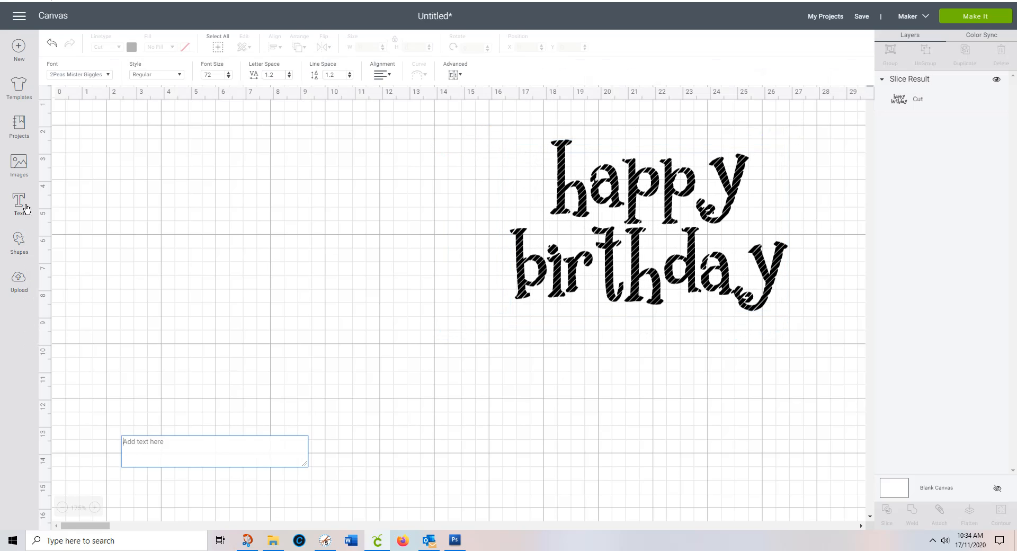
- Write a plain 'happy birthday' text and tighten its letter spacing to match the hatched version
{"action": "type", "text": "happy"}
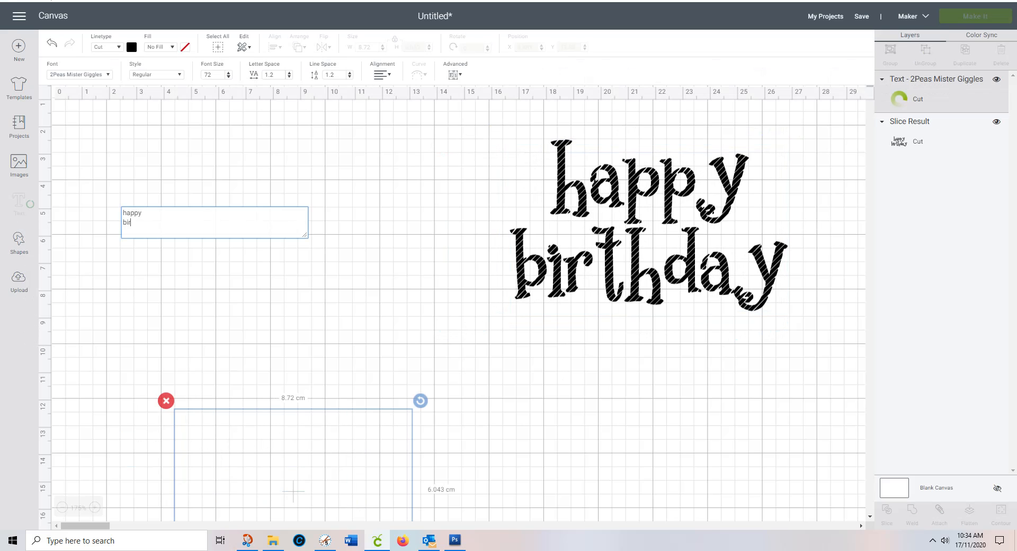
{"action": "type", "text": "thday"}
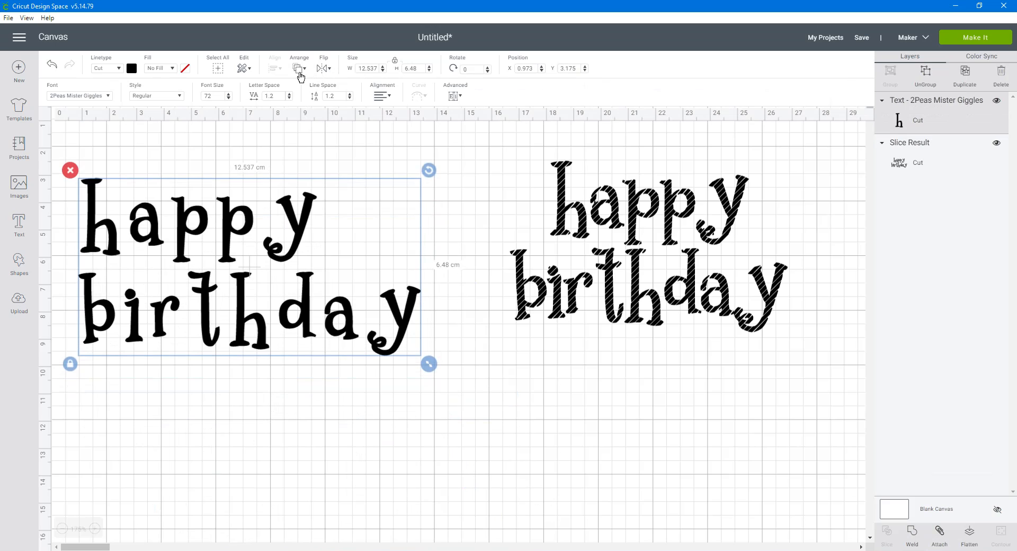
{"action": "mouse_move", "coordinate": [311, 80]}
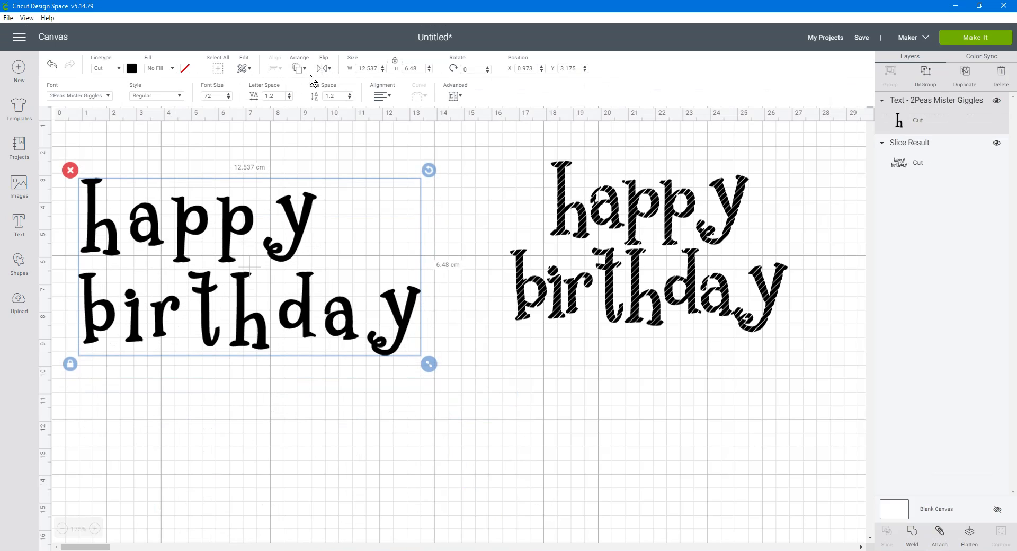
{"action": "left_click", "coordinate": [383, 96]}
{"action": "type", "text": "-3"}
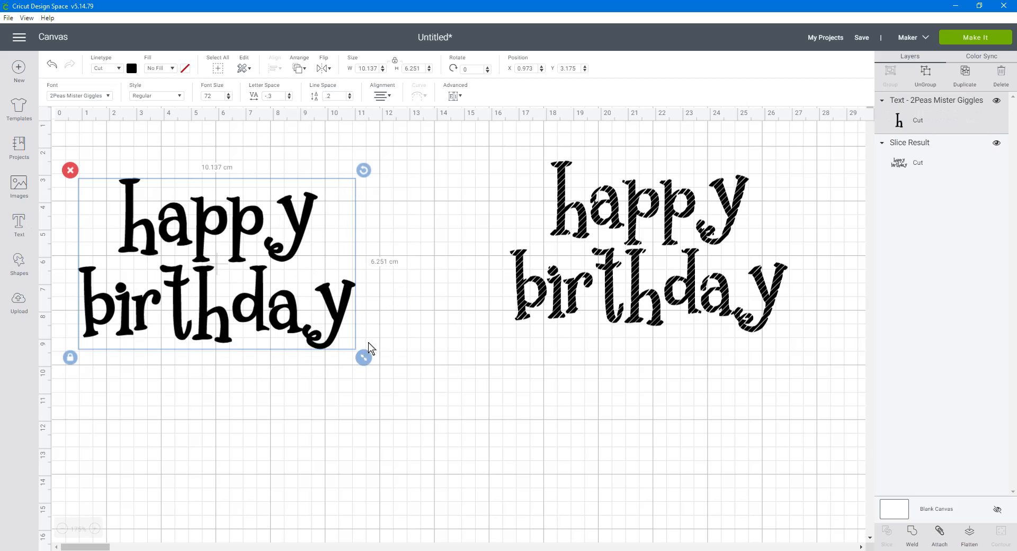
{"action": "mouse_move", "coordinate": [198, 344]}
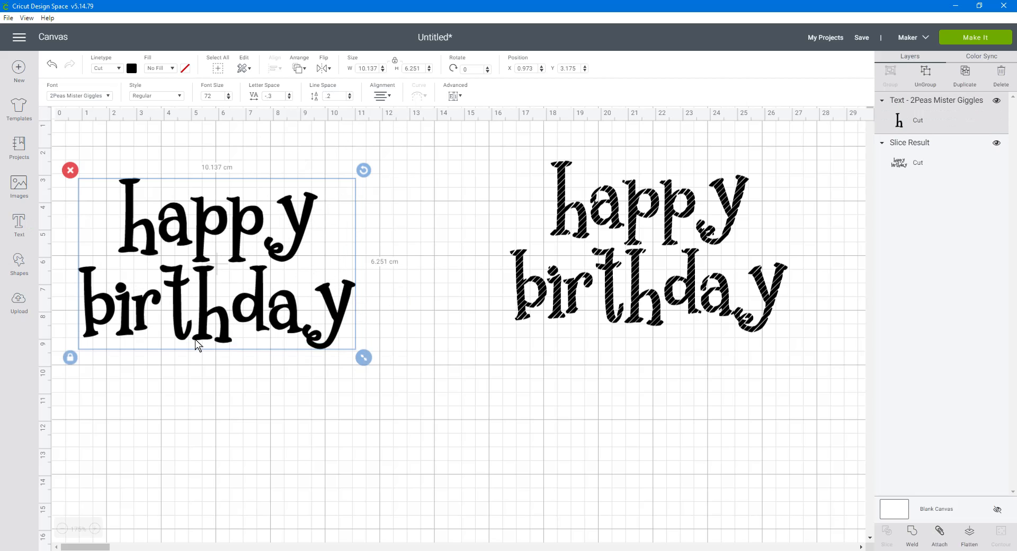
- Set the plain text to 4.5 cm wide and the hatched text to 4.5 cm tall, moved nearer
{"action": "left_click_drag", "start_coordinate": [195, 260], "coordinate": [241, 233]}
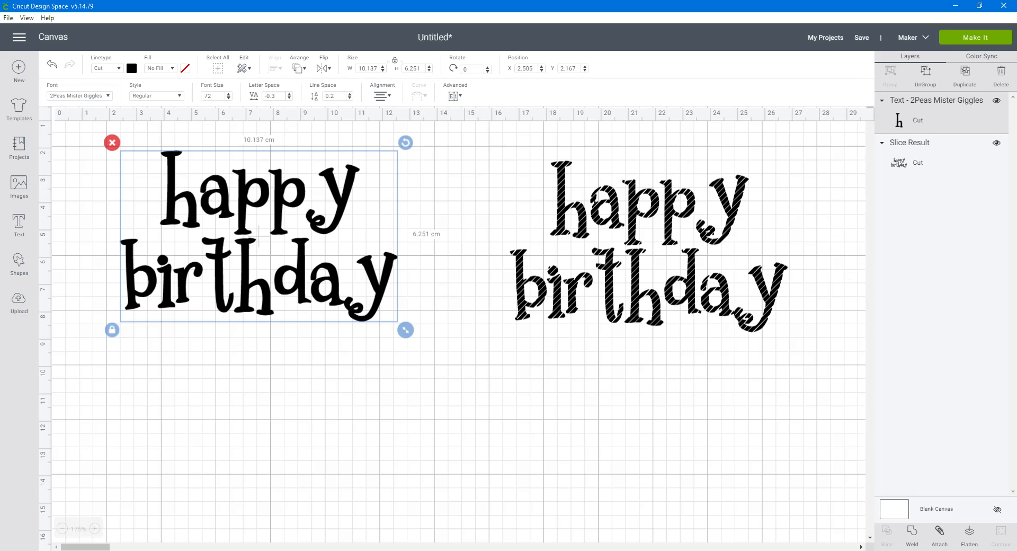
{"action": "triple_click", "coordinate": [366, 68]}
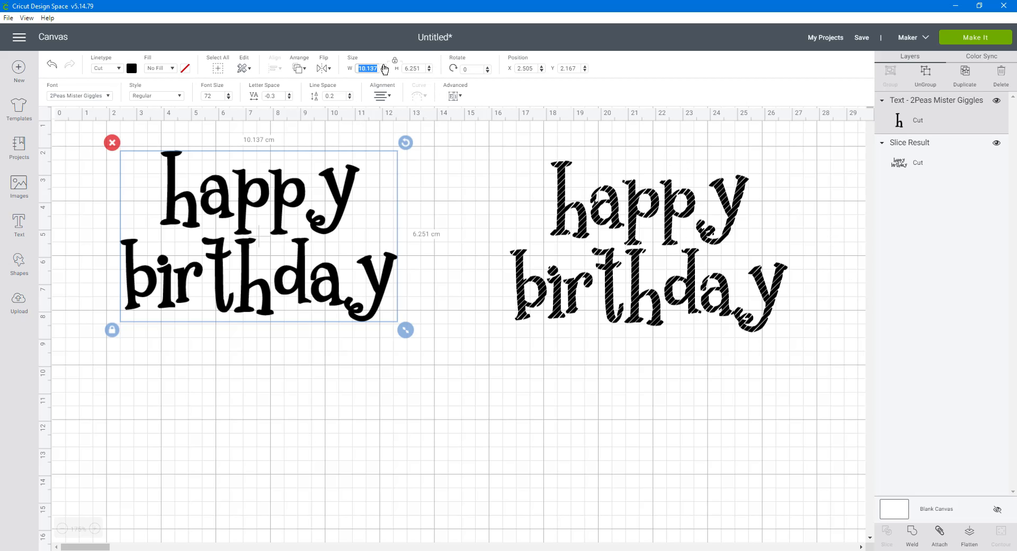
{"action": "type", "text": "4.5"}
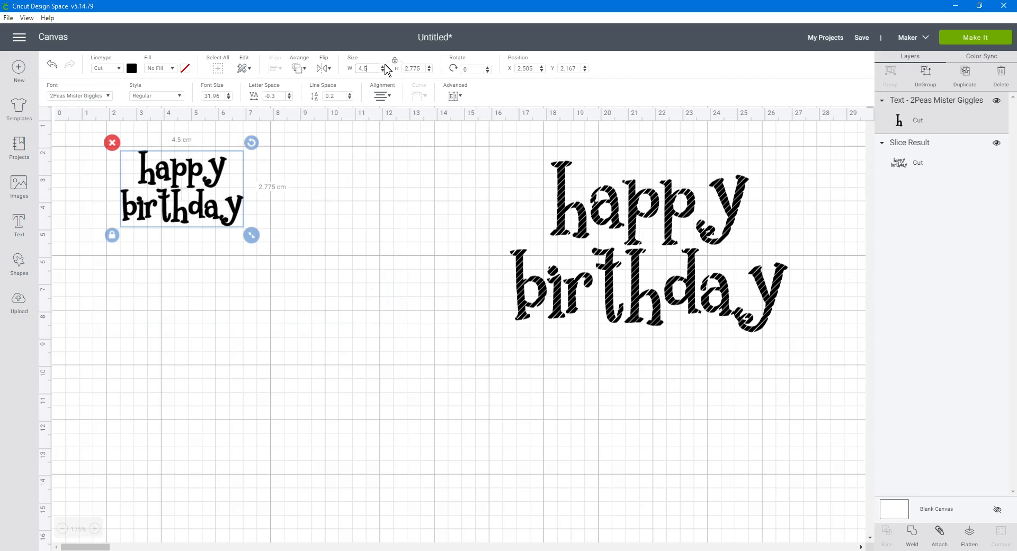
{"action": "left_click", "coordinate": [646, 250]}
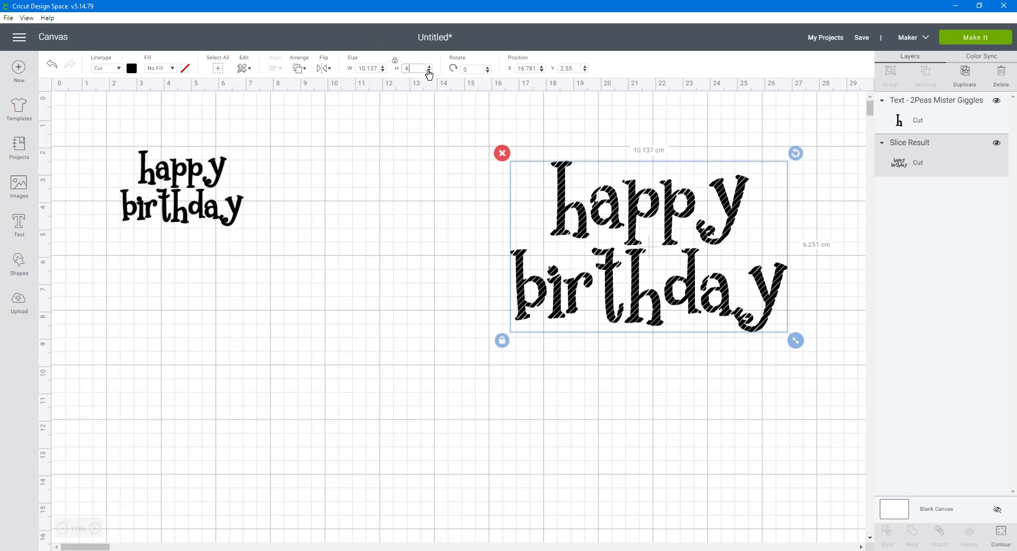
{"action": "type", "text": "4.5"}
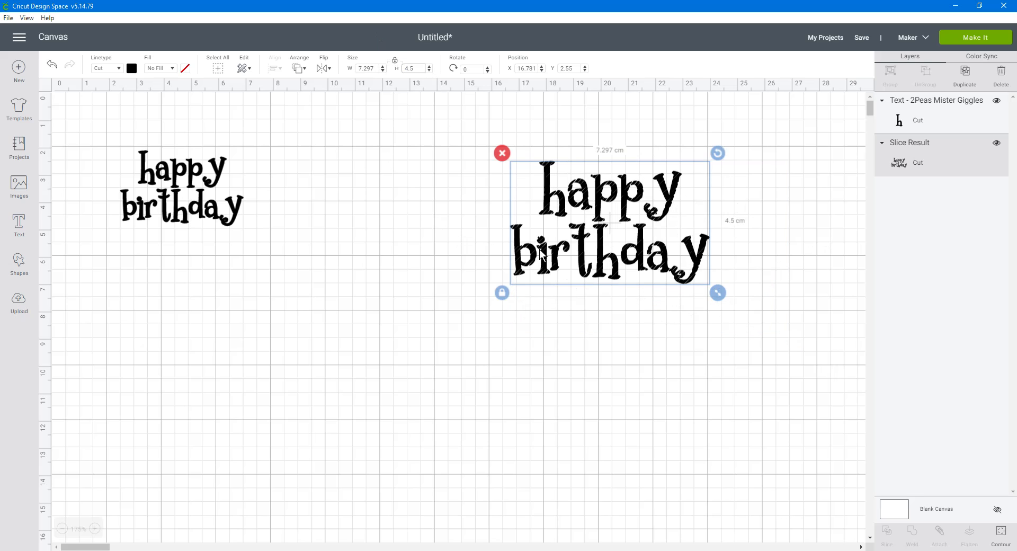
{"action": "left_click_drag", "start_coordinate": [608, 220], "coordinate": [411, 198]}
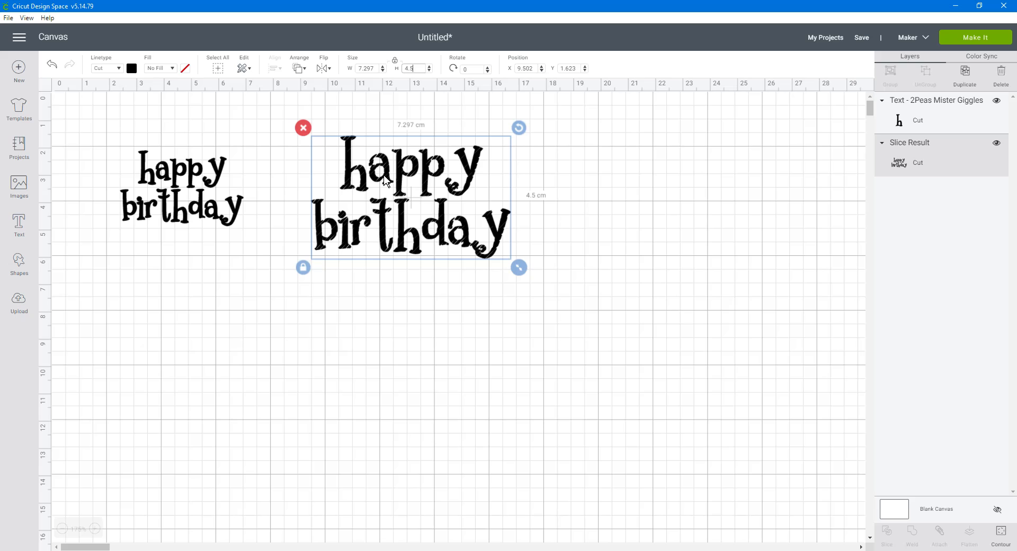
{"action": "mouse_move", "coordinate": [391, 90]}
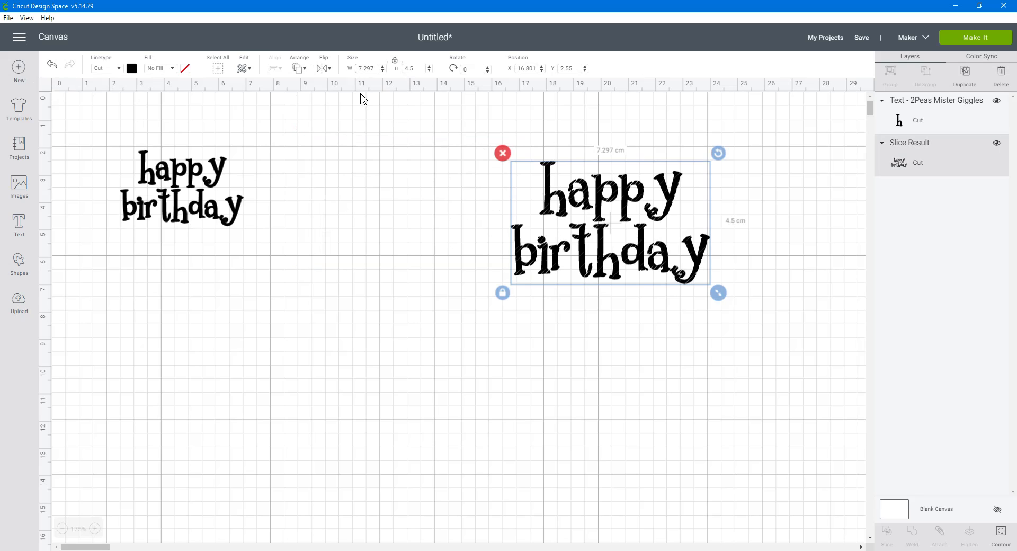
- Undo the height change, set the hatched text to 4.5 cm wide and place it beside the plain text
{"action": "left_click", "coordinate": [305, 139]}
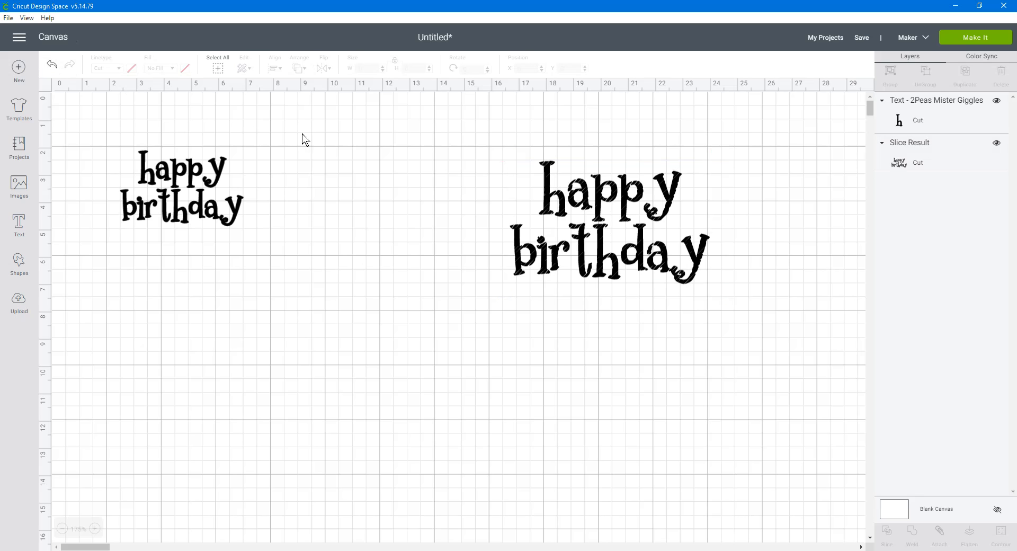
{"action": "left_click", "coordinate": [608, 224]}
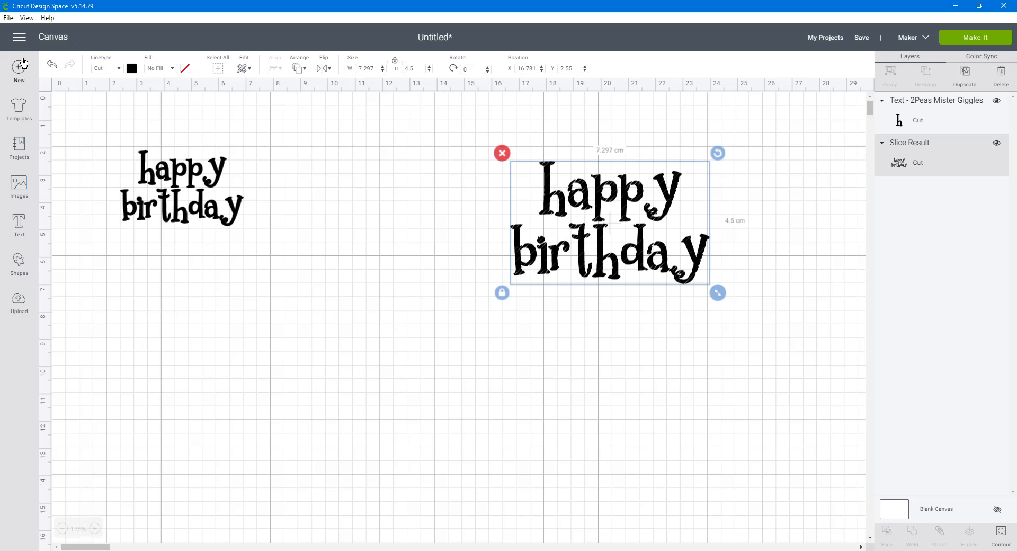
{"action": "left_click", "coordinate": [207, 252]}
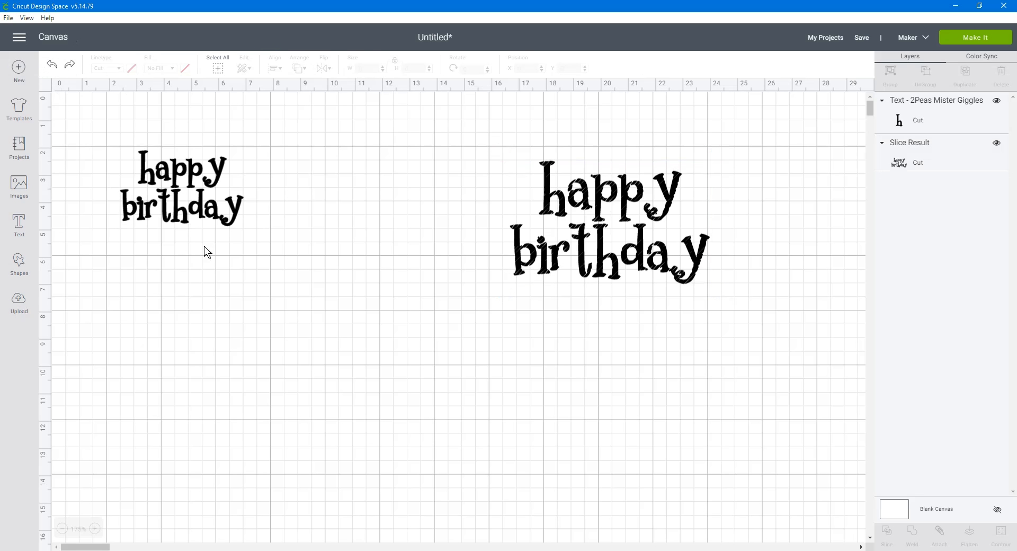
{"action": "mouse_move", "coordinate": [156, 152]}
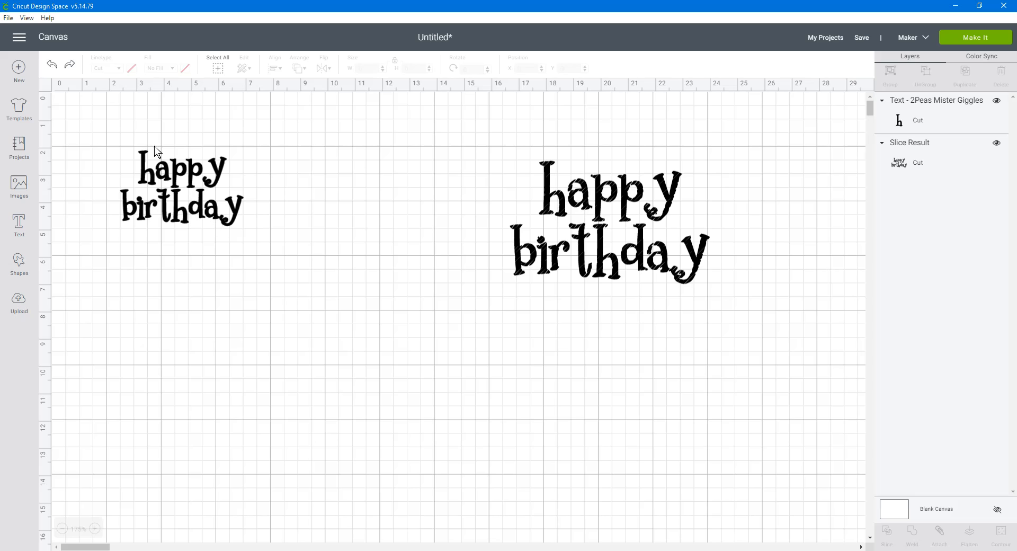
{"action": "left_click", "coordinate": [181, 188]}
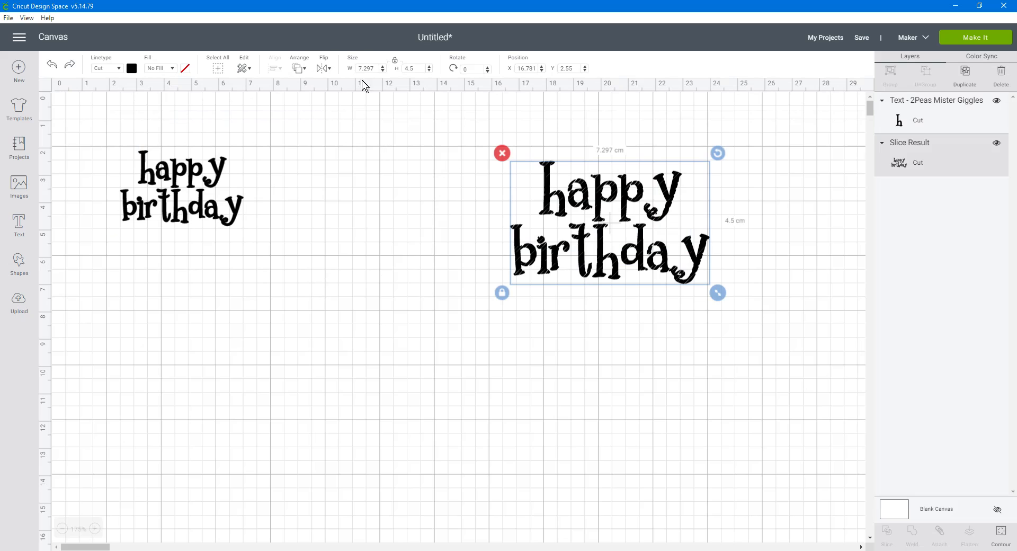
{"action": "triple_click", "coordinate": [367, 68]}
{"action": "type", "text": "4.5"}
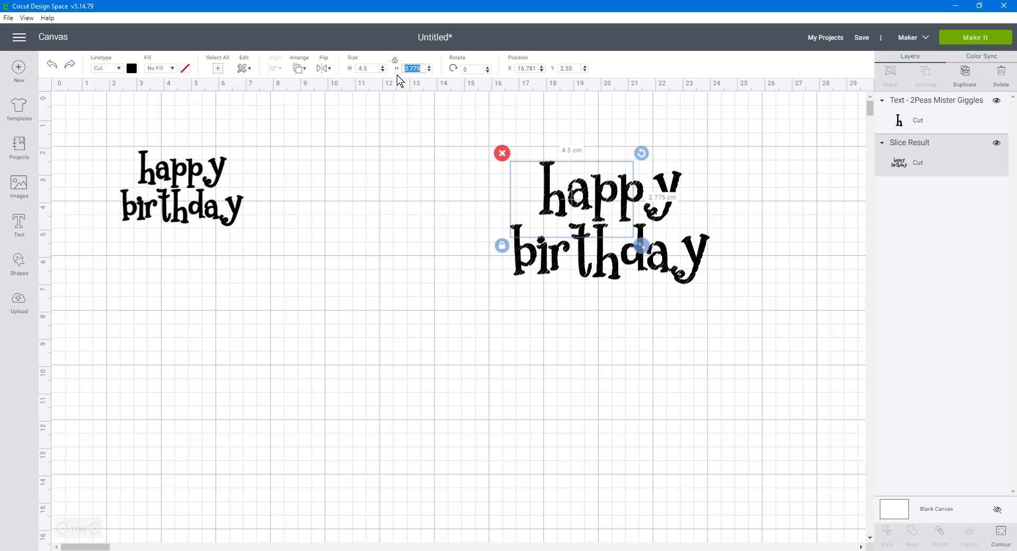
{"action": "left_click_drag", "start_coordinate": [603, 214], "coordinate": [392, 189]}
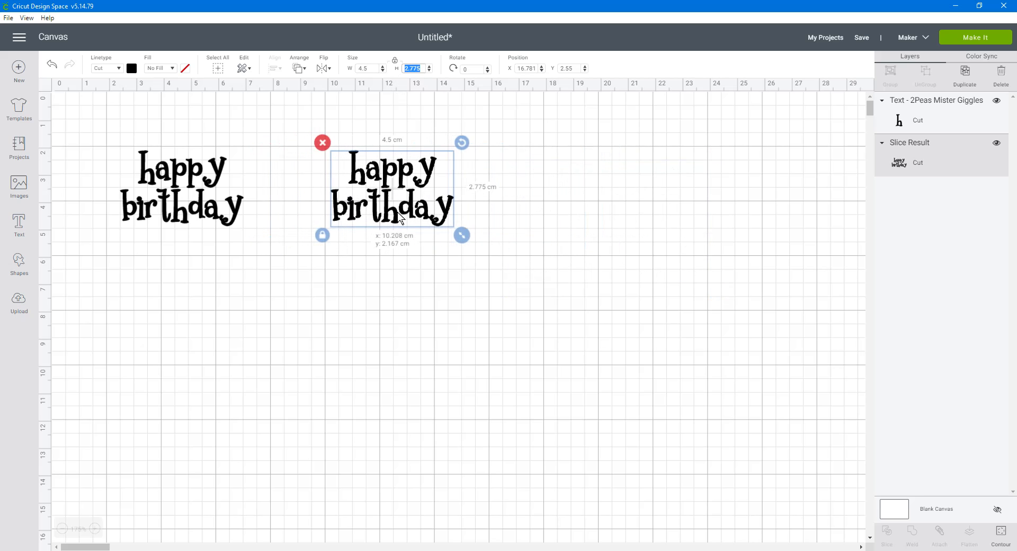
- Set the hatched text's linetype to Draw with a Raspberry pen colour
{"action": "left_click", "coordinate": [106, 68]}
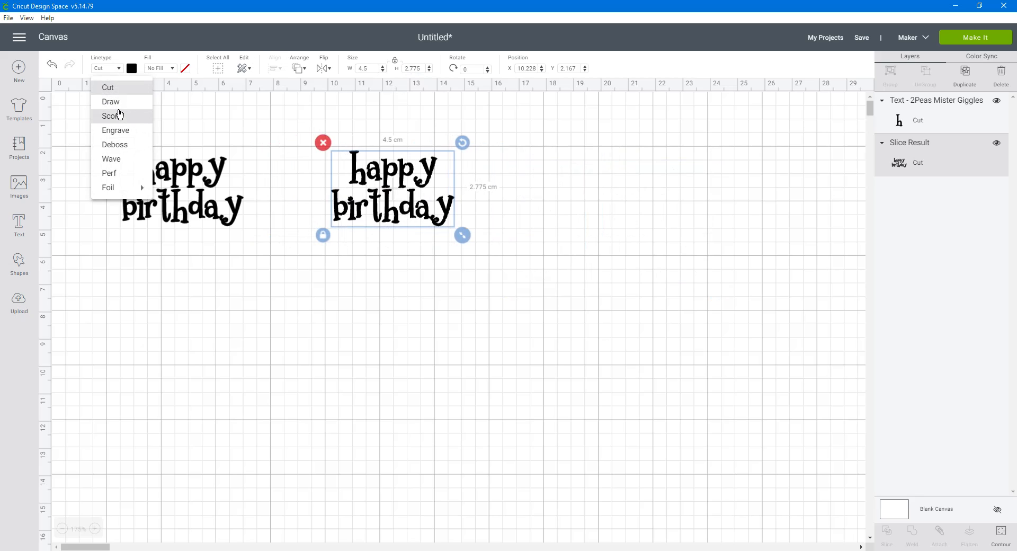
{"action": "left_click", "coordinate": [111, 101]}
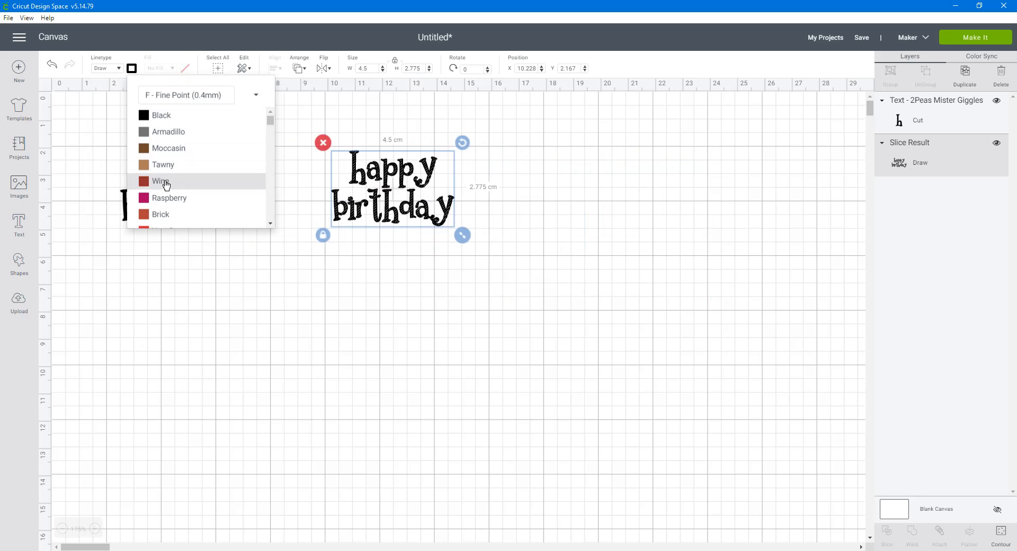
{"action": "left_click", "coordinate": [160, 183]}
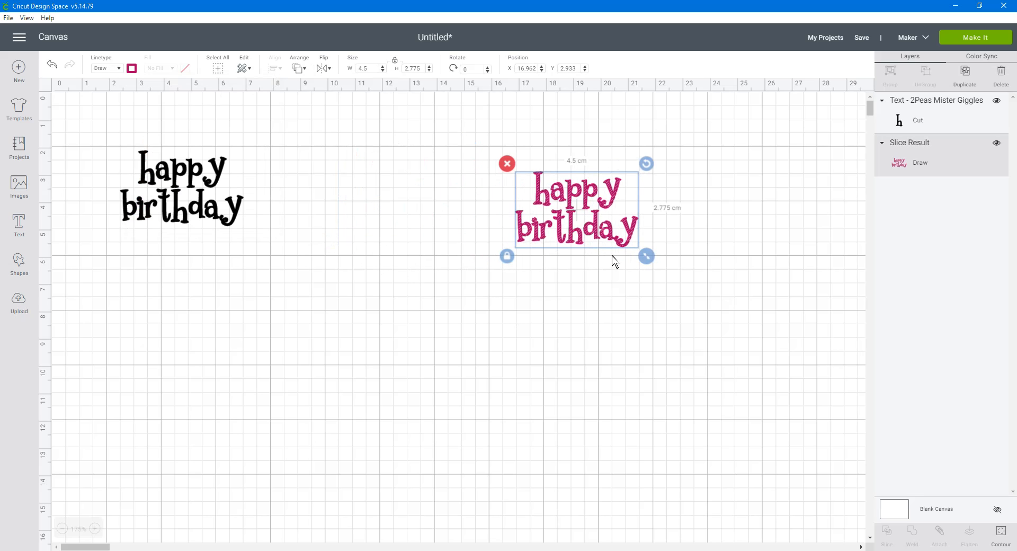
{"action": "mouse_move", "coordinate": [125, 194]}
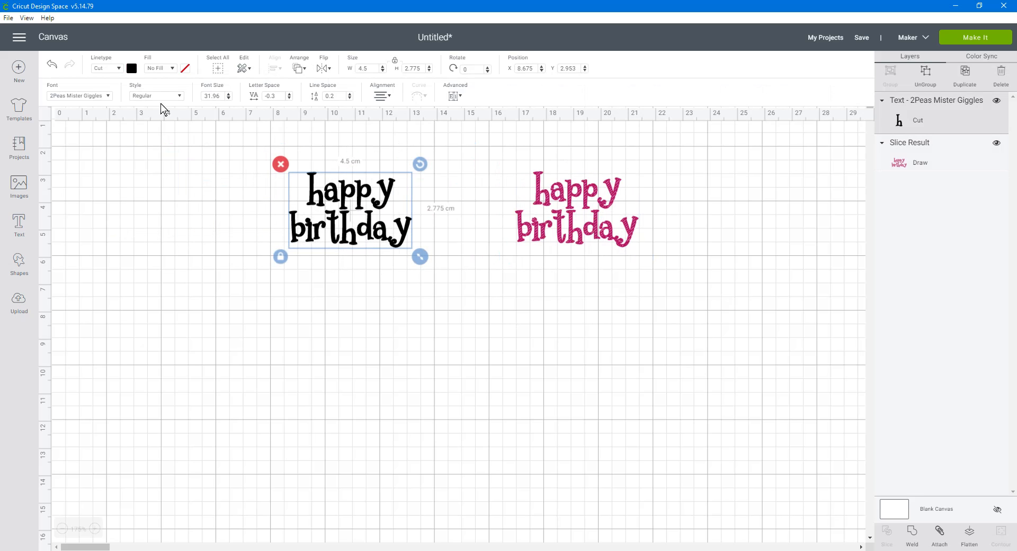
- Move the outline text onto the line-filled version and select both layers together
{"action": "left_click", "coordinate": [104, 68]}
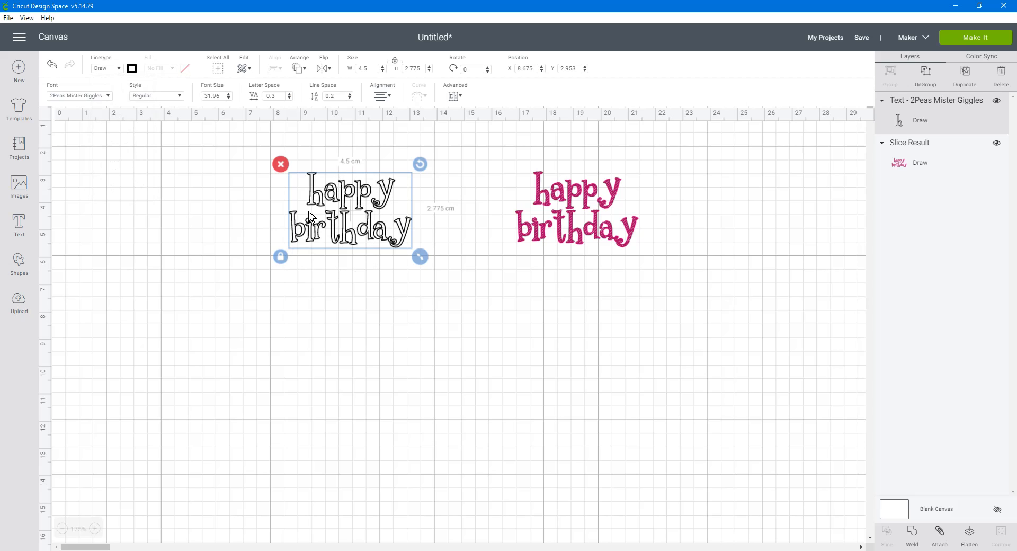
{"action": "mouse_move", "coordinate": [464, 258]}
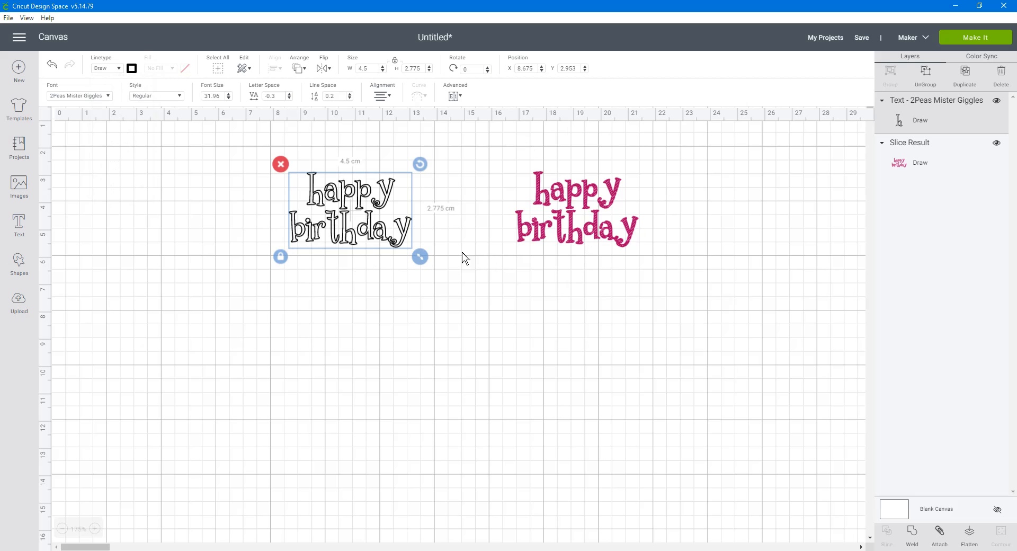
{"action": "left_click_drag", "start_coordinate": [350, 211], "coordinate": [409, 211]}
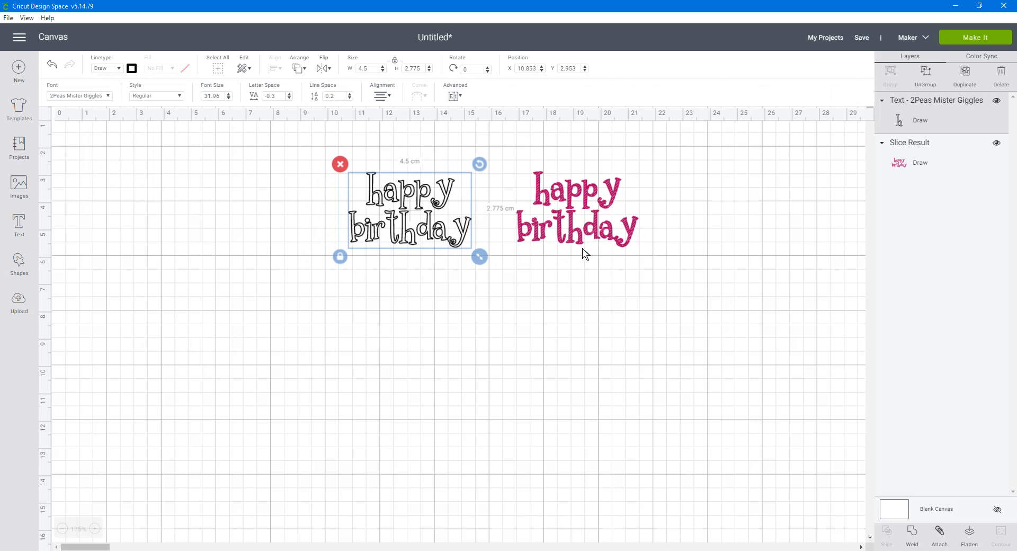
{"action": "mouse_move", "coordinate": [548, 249]}
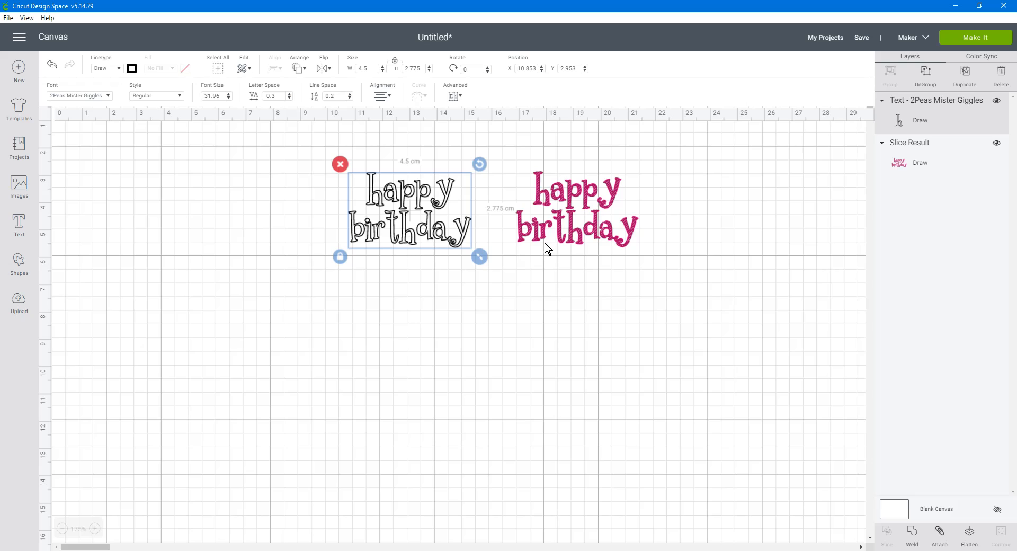
{"action": "mouse_move", "coordinate": [407, 247]}
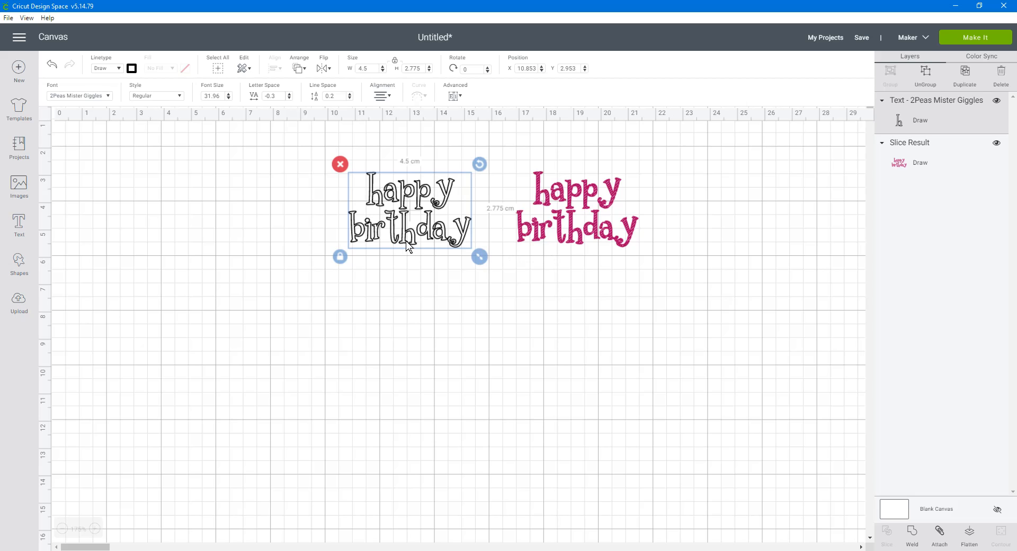
{"action": "mouse_move", "coordinate": [576, 242]}
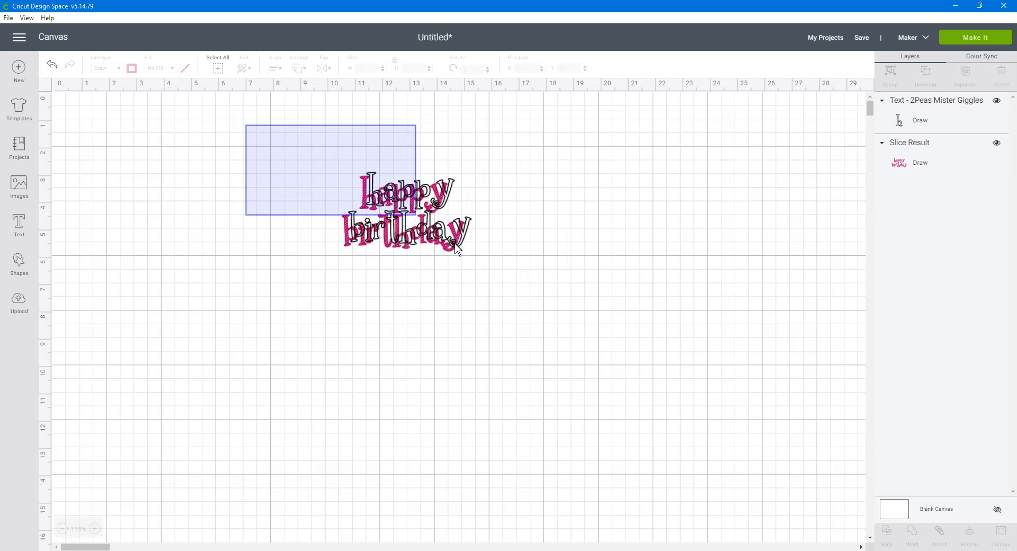
{"action": "left_click", "coordinate": [406, 214]}
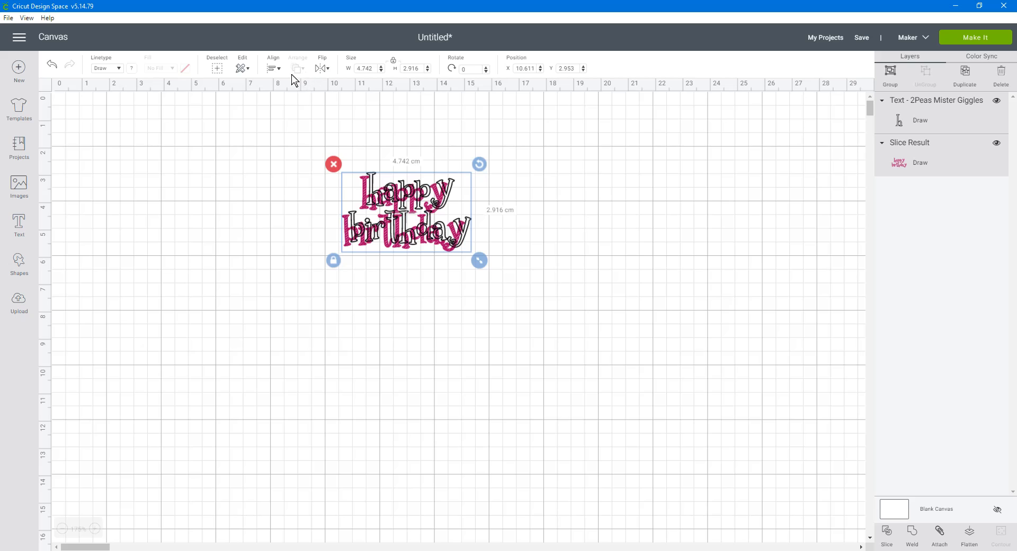
{"action": "mouse_move", "coordinate": [328, 206]}
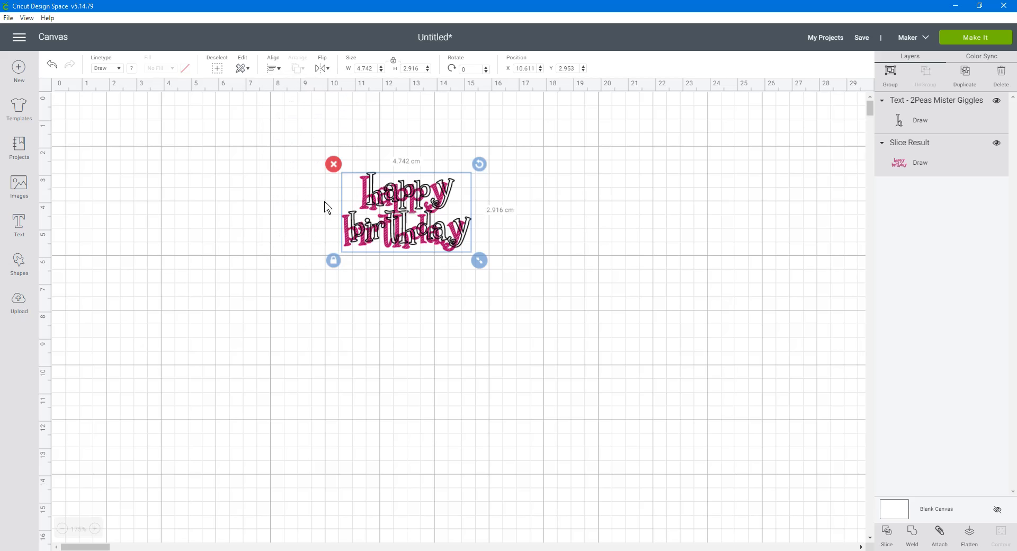
- Center-align the two layers and give the outline a Raspberry fine point pen
{"action": "left_click", "coordinate": [492, 287]}
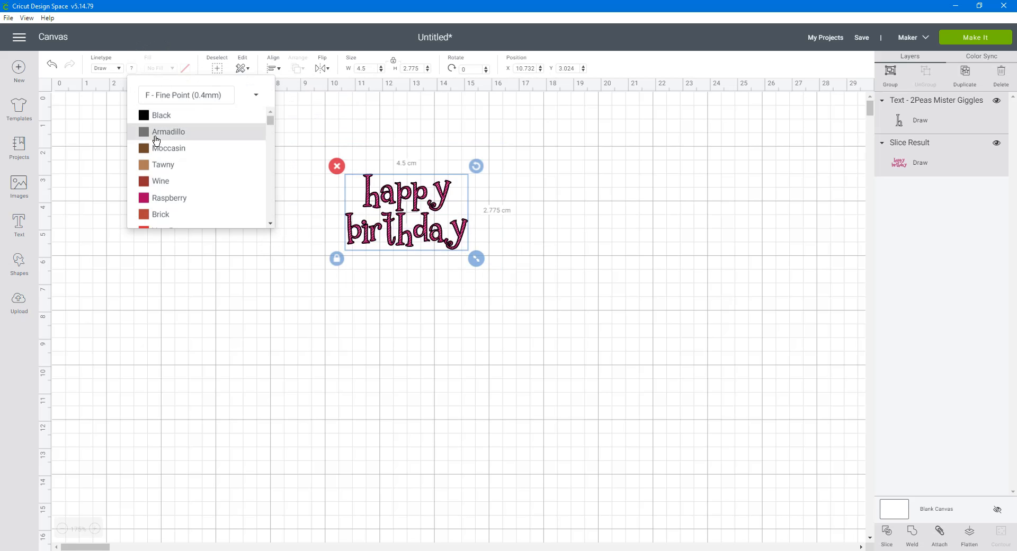
{"action": "left_click", "coordinate": [574, 237]}
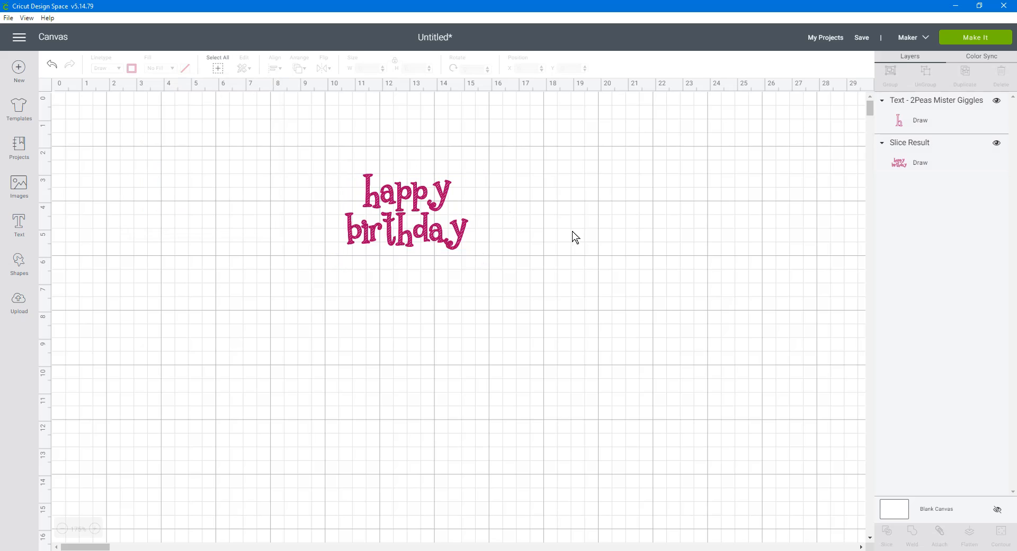
{"action": "left_click", "coordinate": [406, 211]}
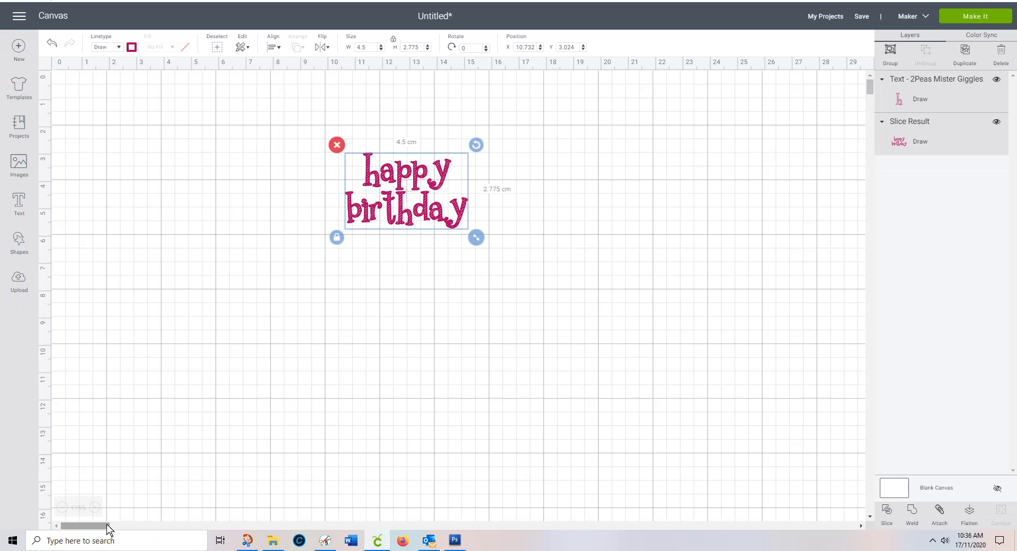
- Zoom the canvas to 400% to inspect the raspberry diagonal line fill
{"action": "left_click", "coordinate": [94, 508]}
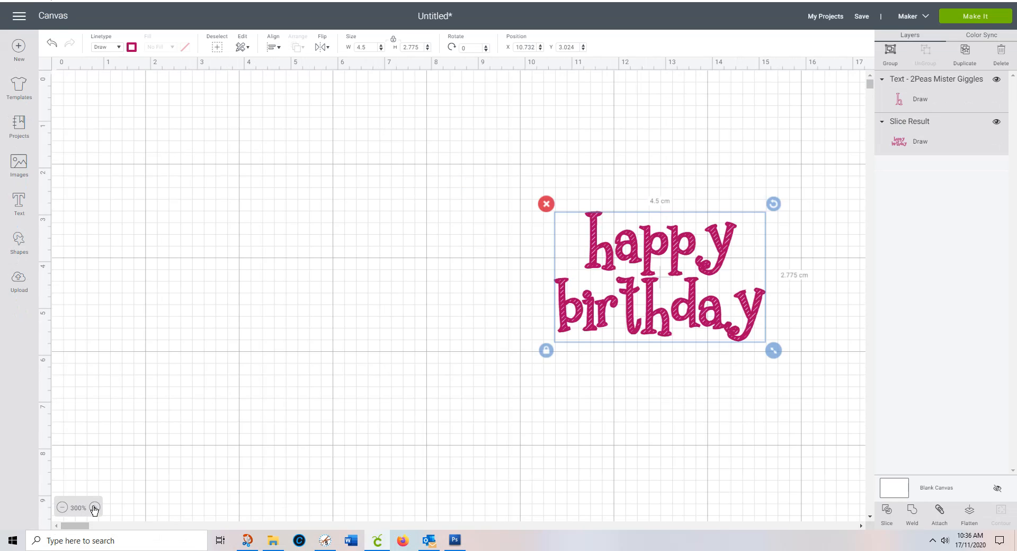
{"action": "left_click", "coordinate": [95, 508]}
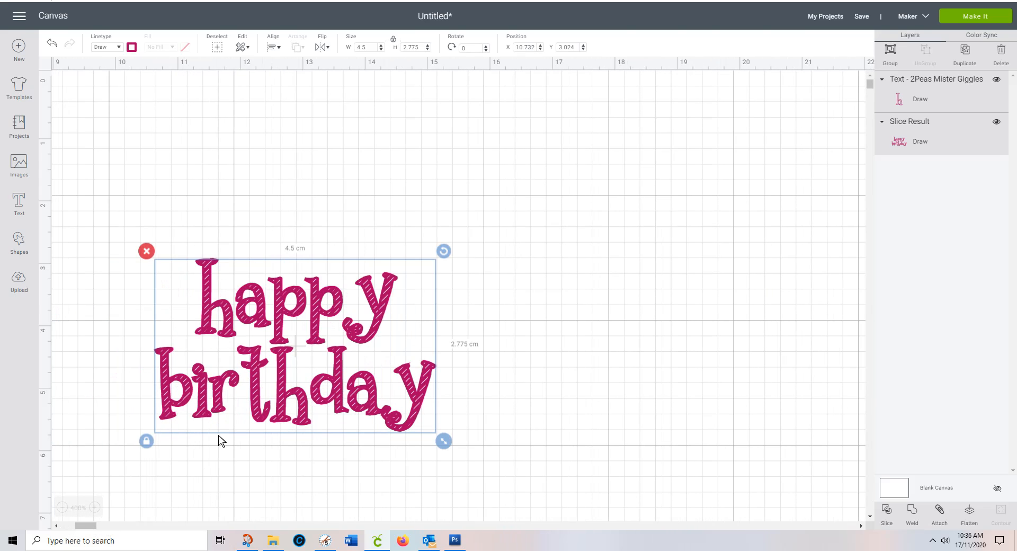
{"action": "mouse_move", "coordinate": [201, 284]}
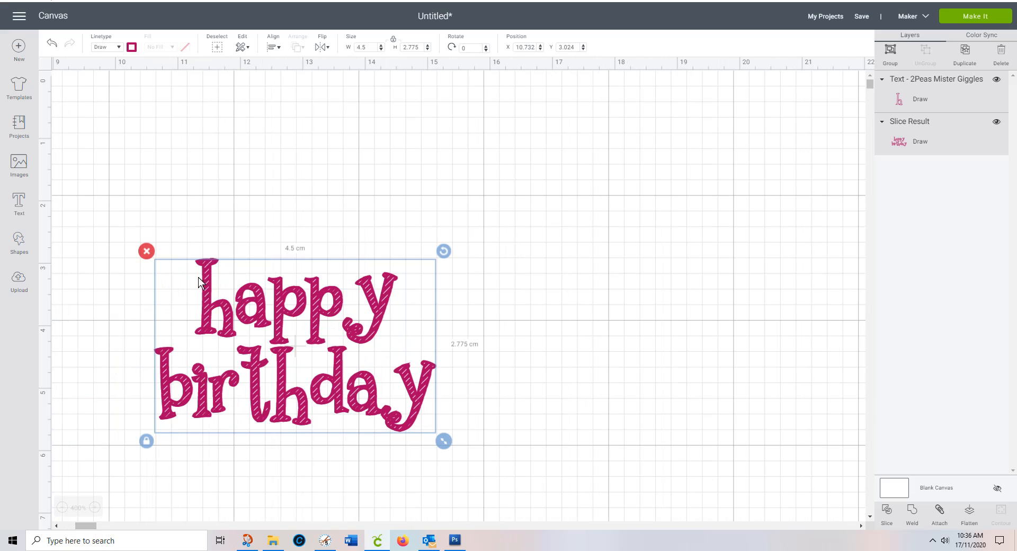
{"action": "mouse_move", "coordinate": [204, 336]}
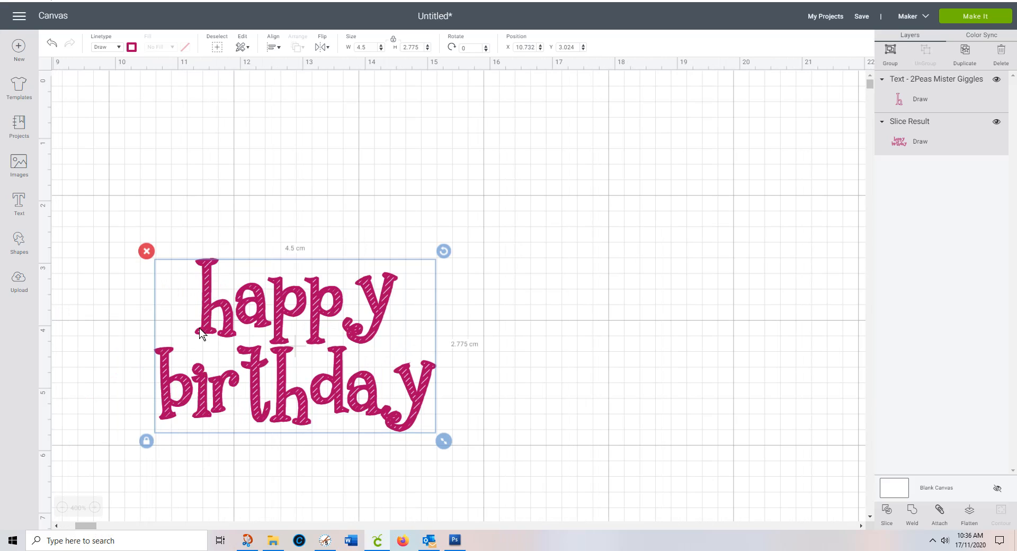
{"action": "mouse_move", "coordinate": [474, 418]}
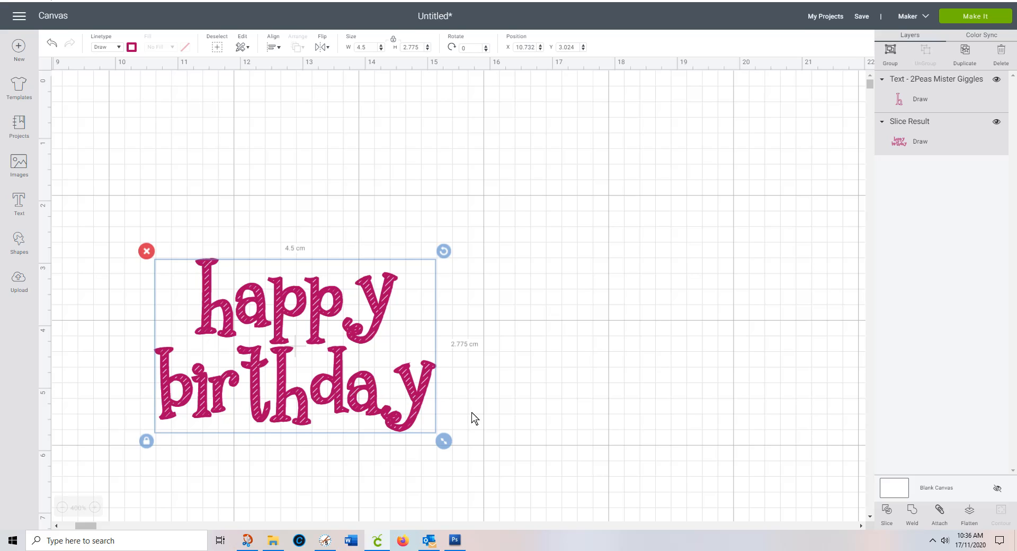
{"action": "mouse_move", "coordinate": [580, 384]}
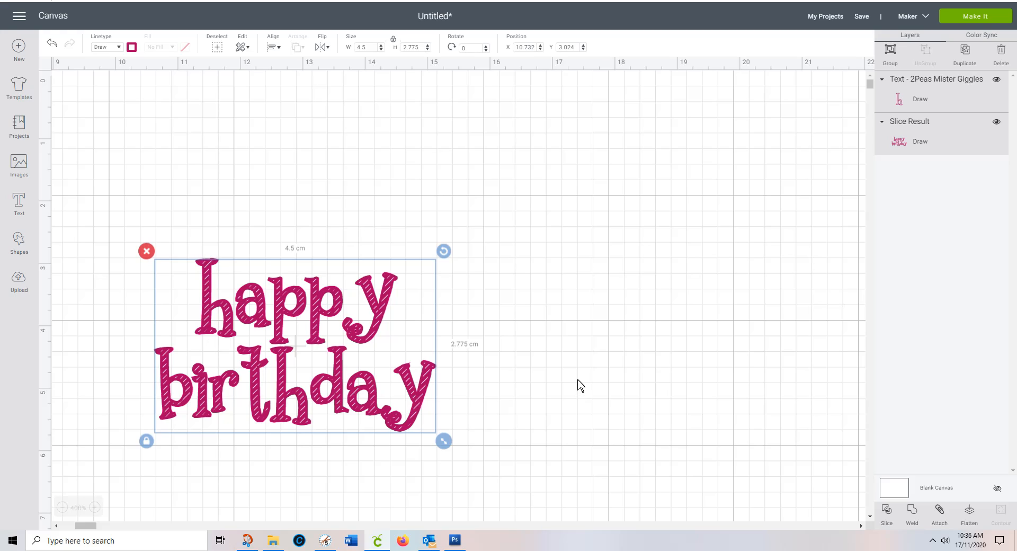
{"action": "mouse_move", "coordinate": [247, 541]}
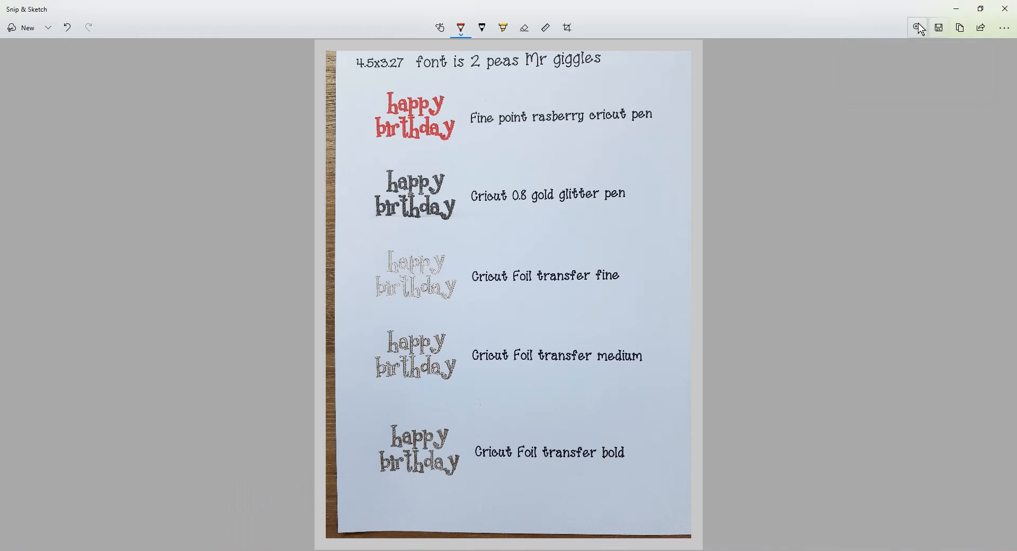
- Zoom into the sample photo and scroll through the glitter pen and foil samples
{"action": "left_click", "coordinate": [918, 28]}
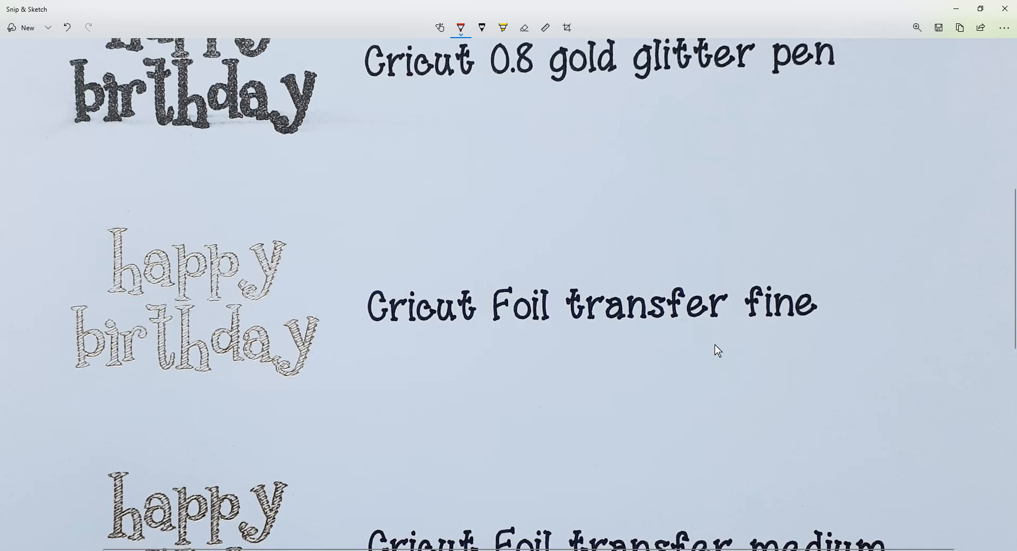
{"action": "scroll", "scroll_direction": "up", "scroll_amount": 3}
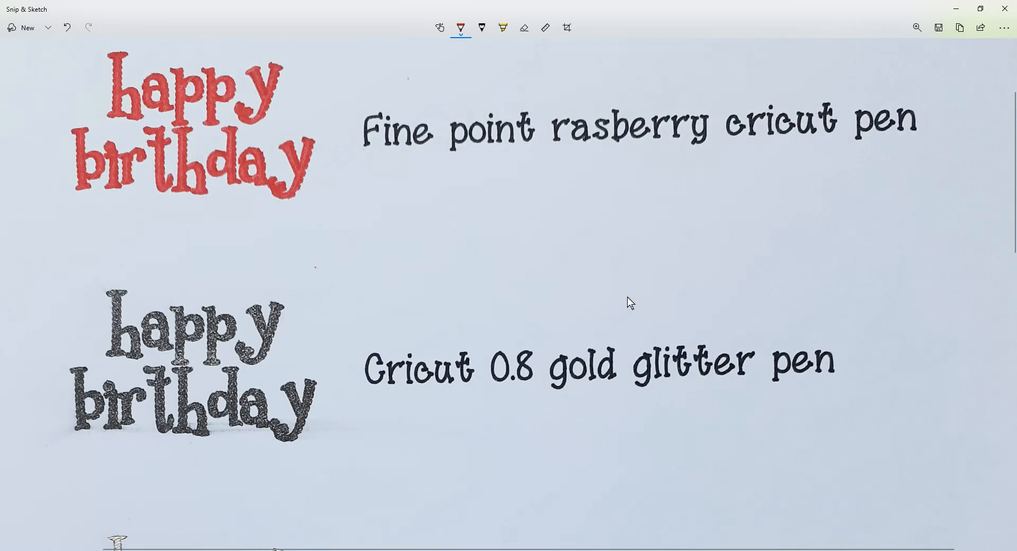
{"action": "mouse_move", "coordinate": [336, 226]}
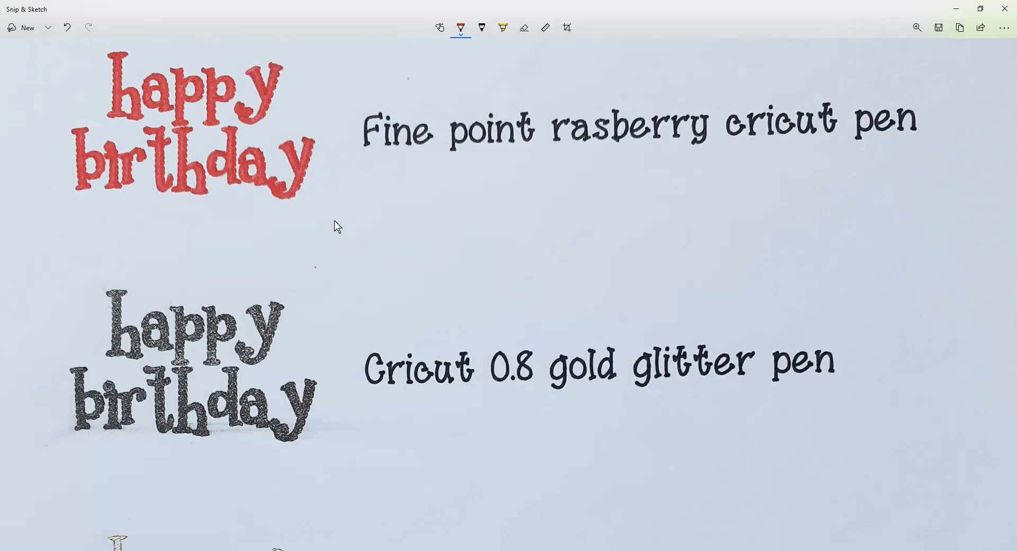
{"action": "scroll", "scroll_direction": "down", "scroll_amount": 3}
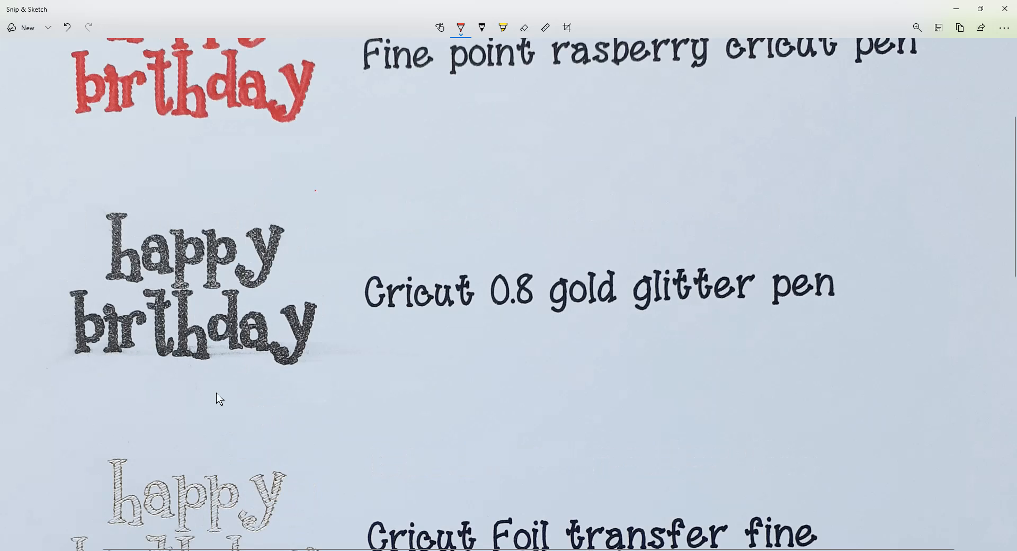
{"action": "mouse_move", "coordinate": [188, 361]}
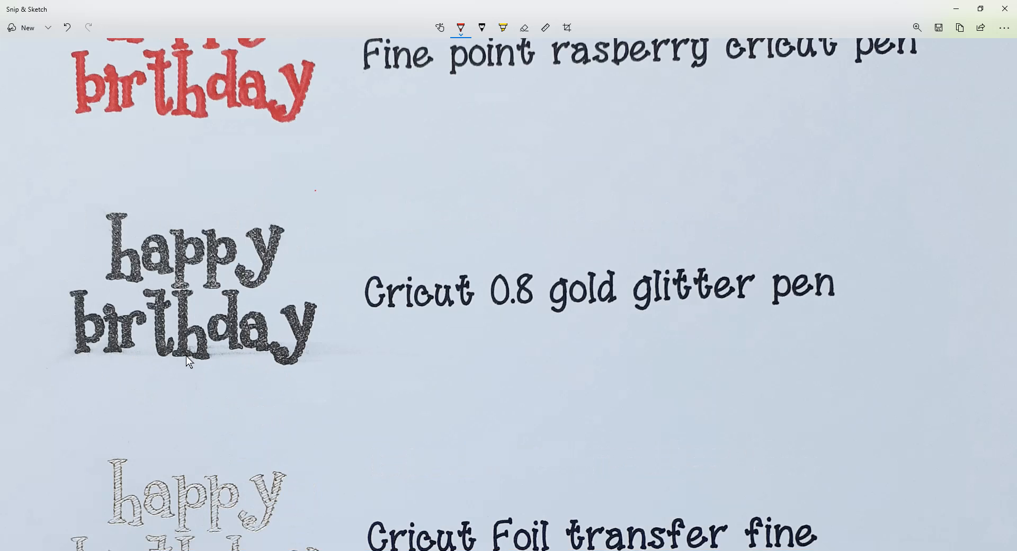
{"action": "mouse_move", "coordinate": [235, 381]}
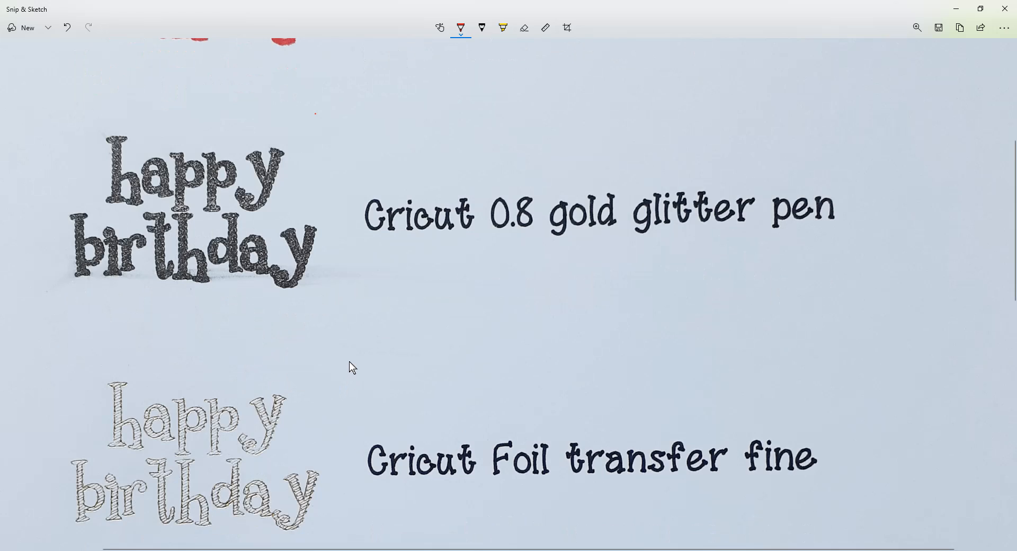
{"action": "scroll", "scroll_direction": "down", "scroll_amount": 3}
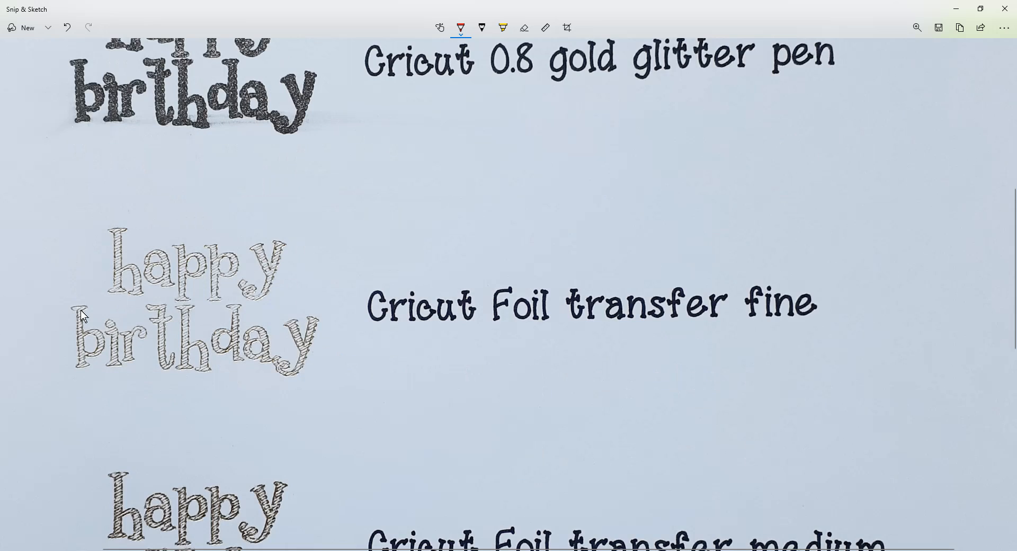
{"action": "mouse_move", "coordinate": [241, 356]}
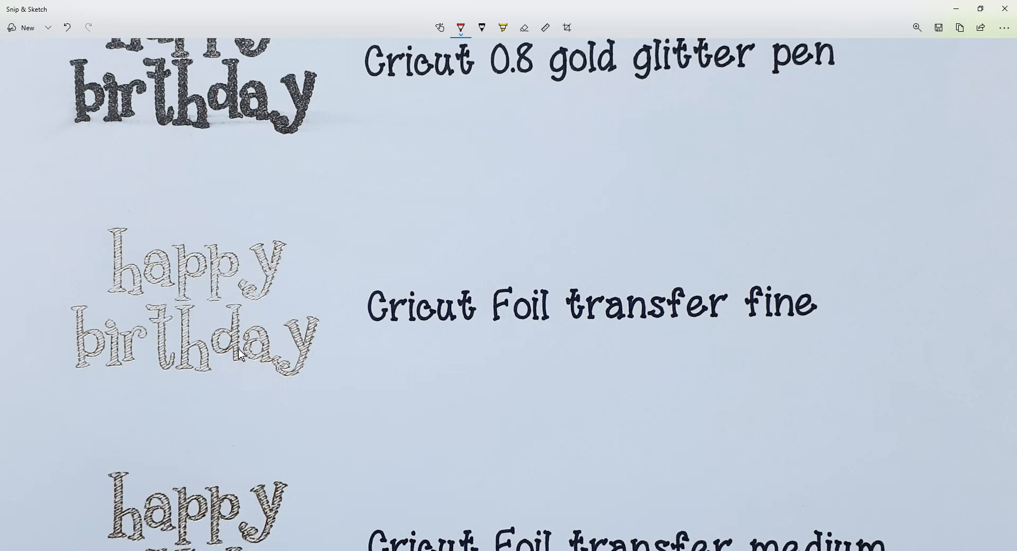
{"action": "scroll", "scroll_direction": "down", "scroll_amount": 3}
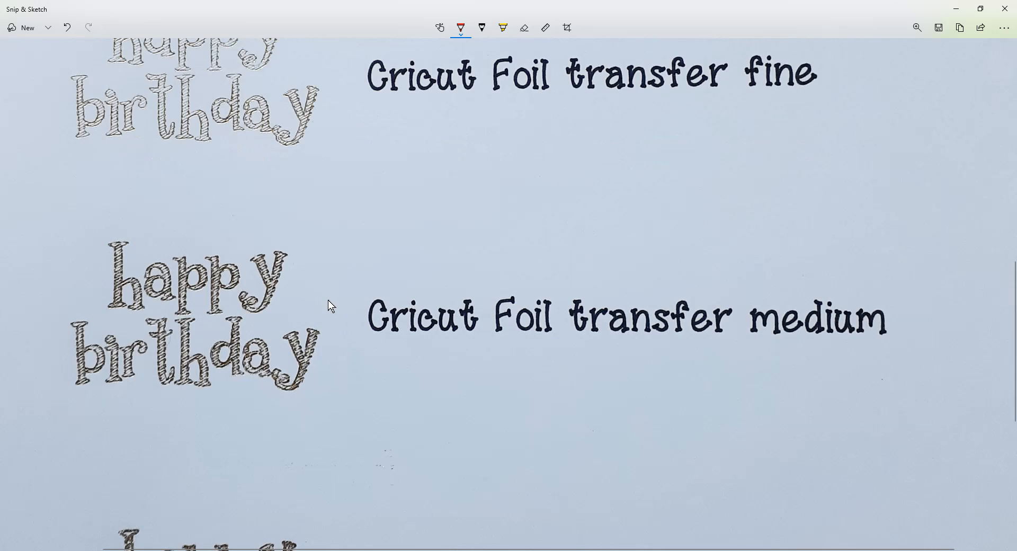
{"action": "scroll", "scroll_direction": "down", "scroll_amount": 3}
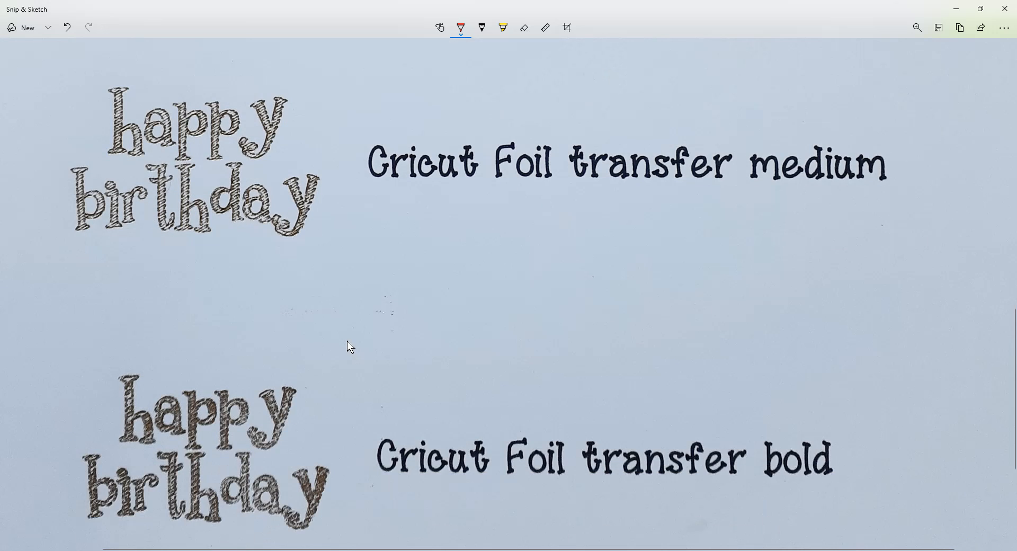
{"action": "mouse_move", "coordinate": [229, 172]}
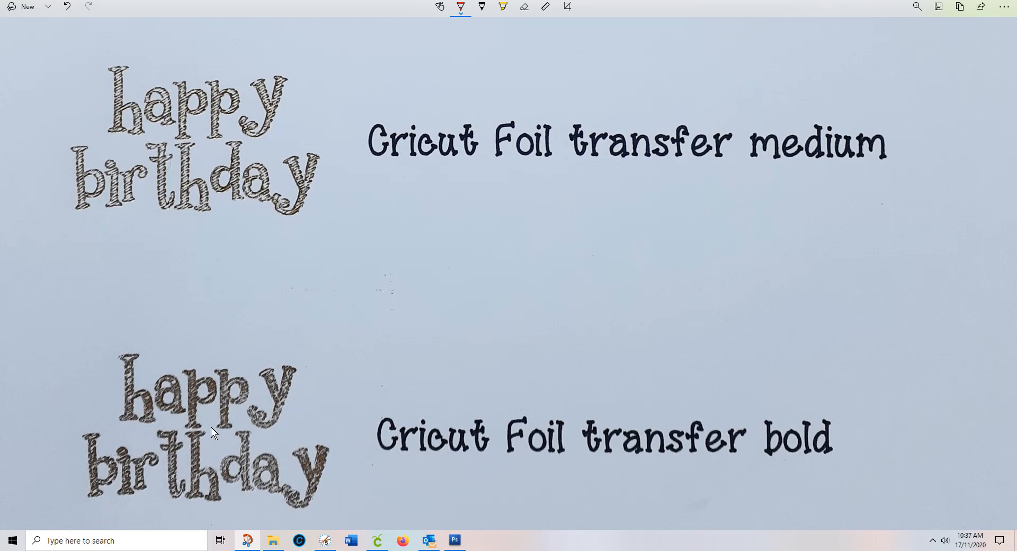
{"action": "mouse_move", "coordinate": [190, 461]}
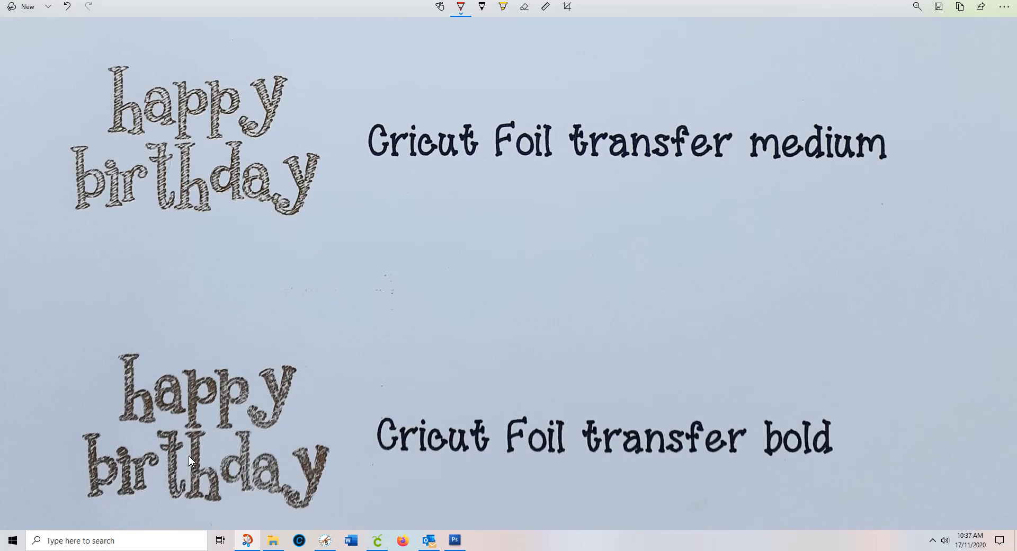
{"action": "mouse_move", "coordinate": [178, 445]}
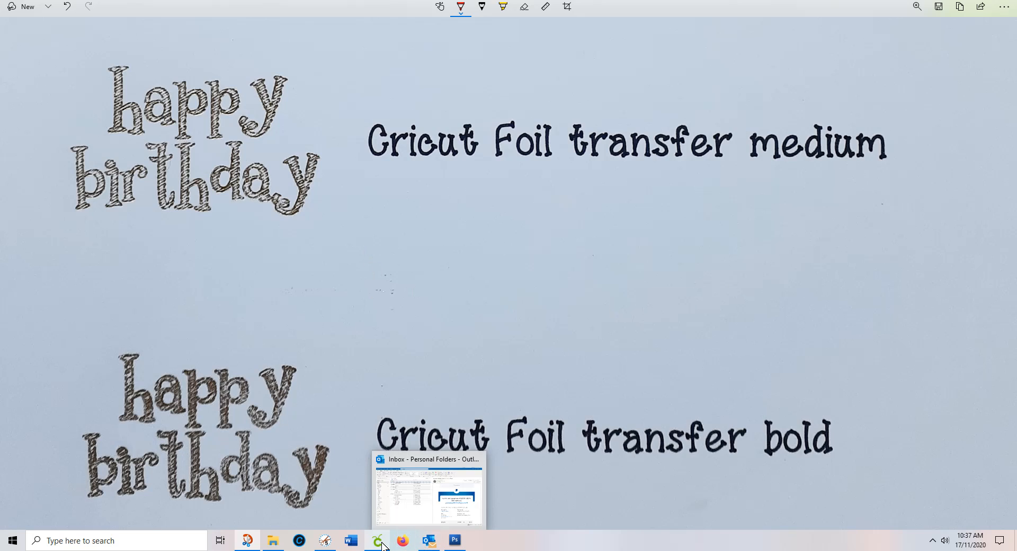
- Return to the Cricut canvas and move the birthday design up and right
{"action": "left_click", "coordinate": [378, 541]}
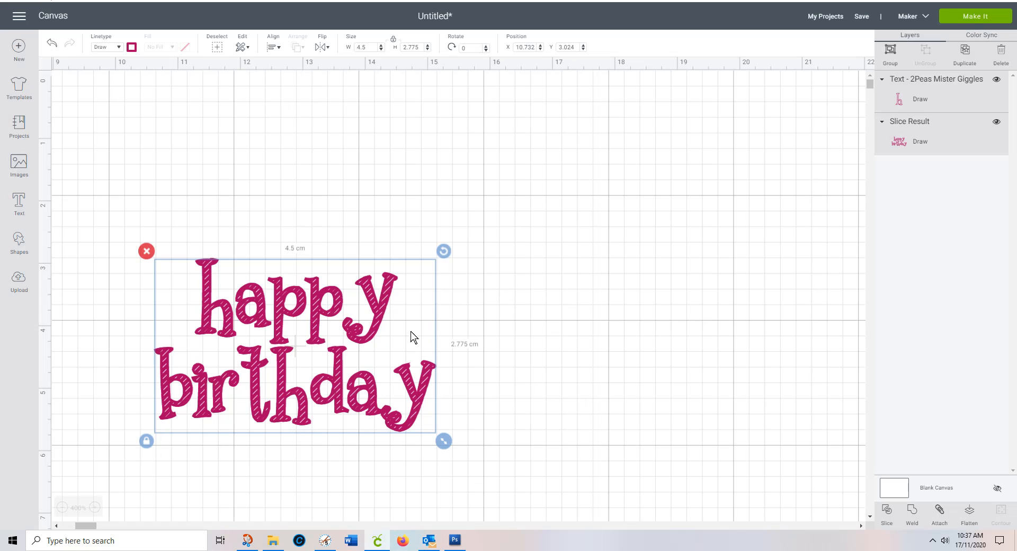
{"action": "left_click_drag", "start_coordinate": [296, 344], "coordinate": [402, 254]}
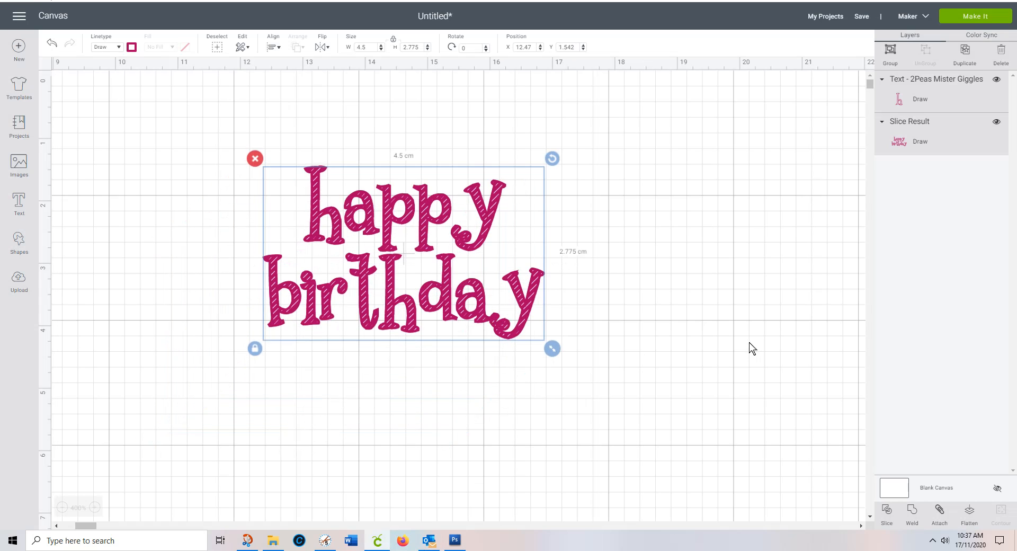